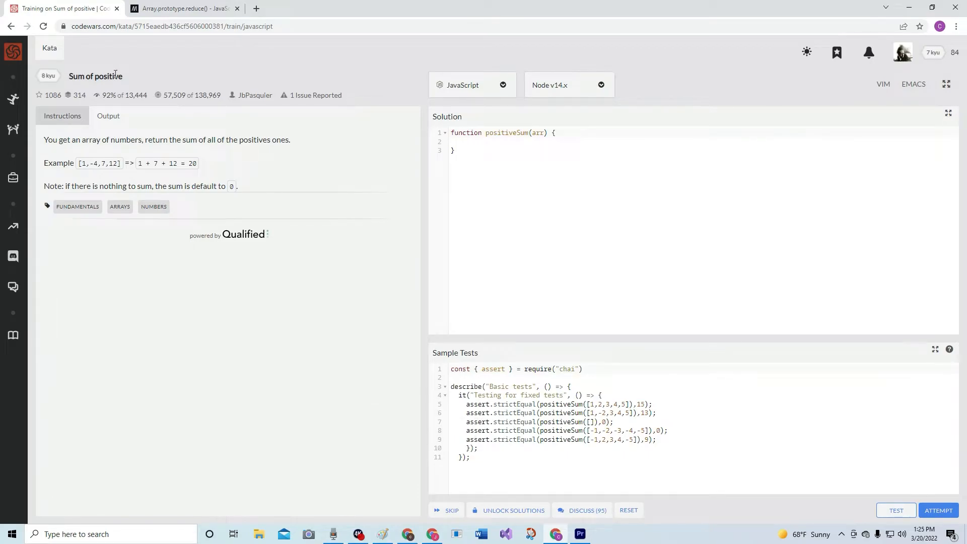
mouse_move(243, 105)
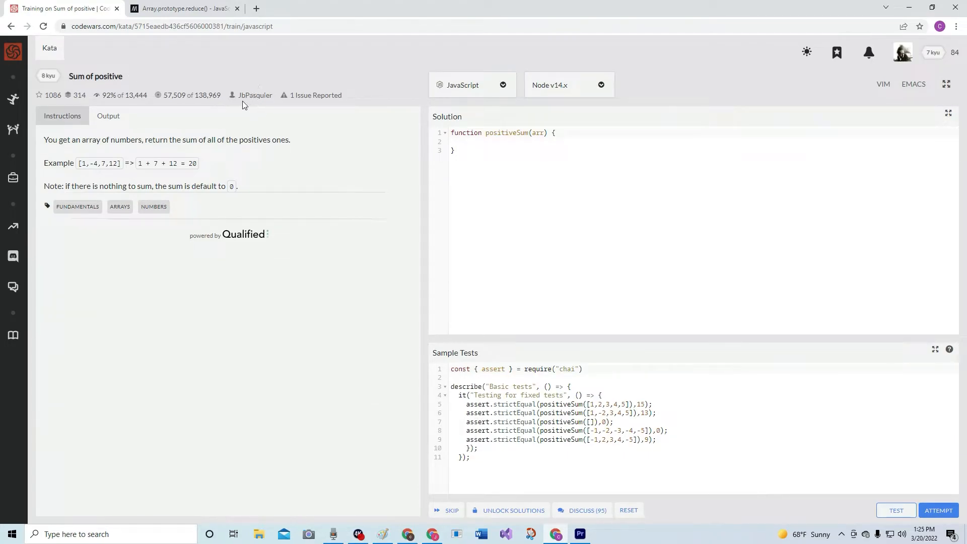
mouse_move(256, 104)
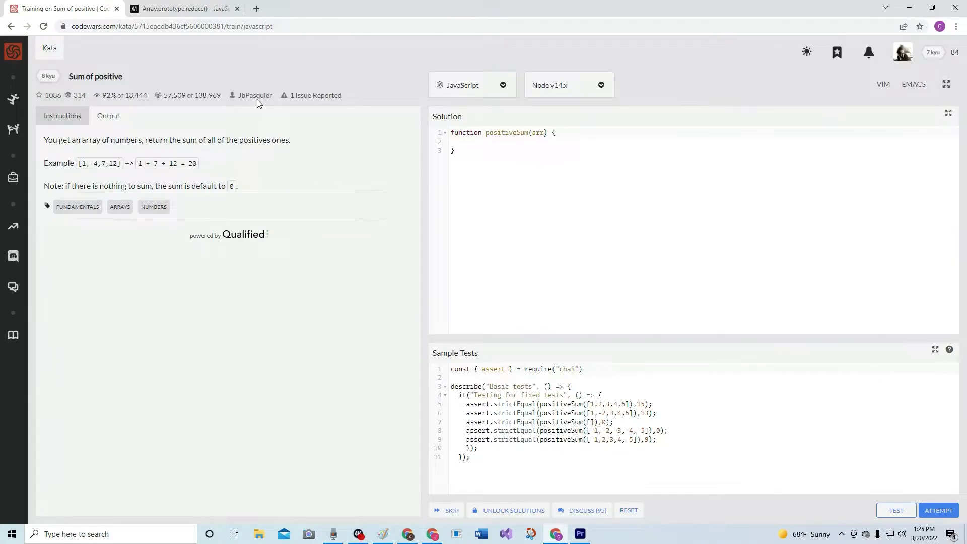
mouse_move(263, 104)
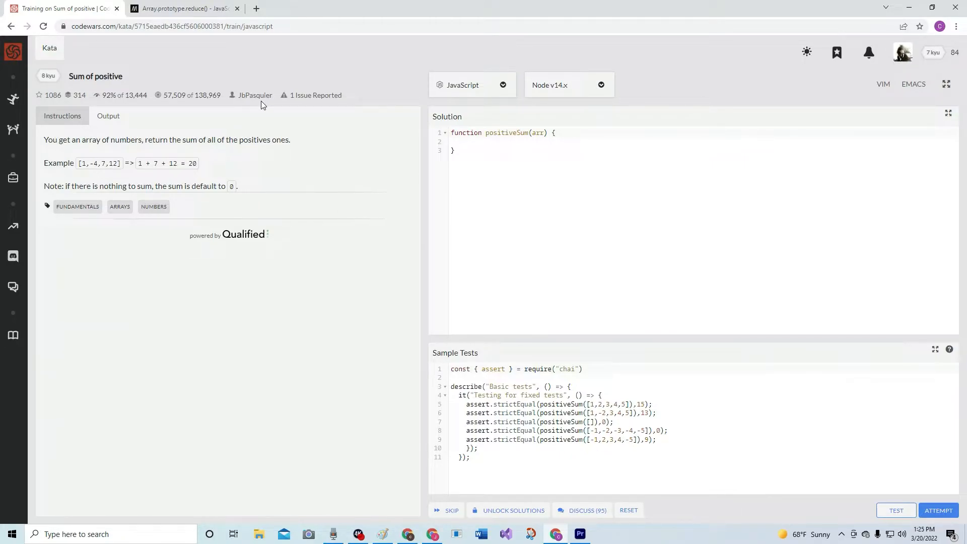
mouse_move(247, 96)
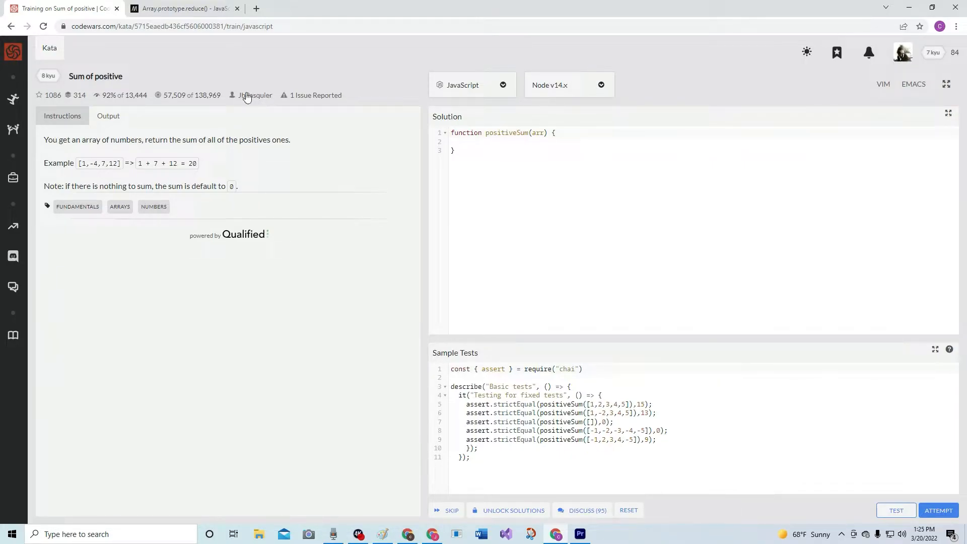
mouse_move(254, 95)
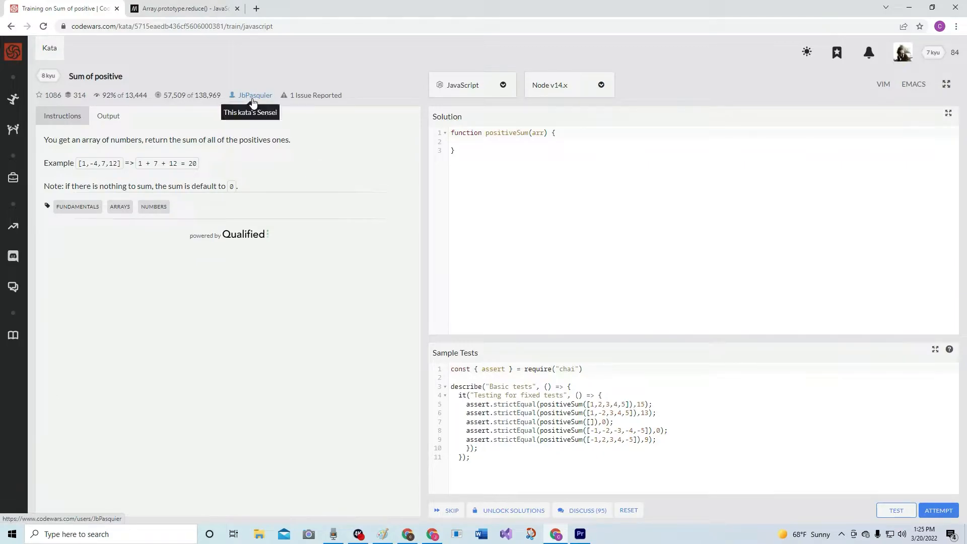
mouse_move(105, 95)
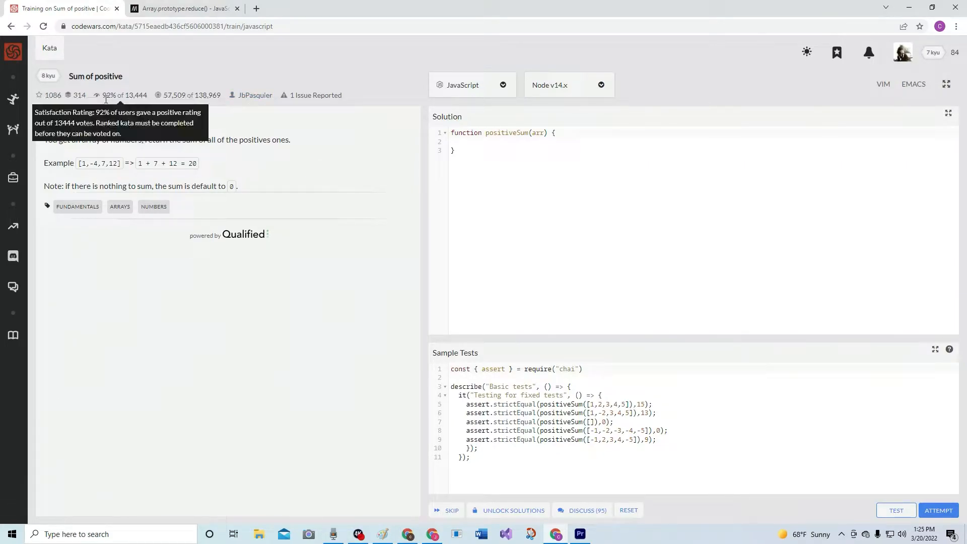
mouse_move(175, 151)
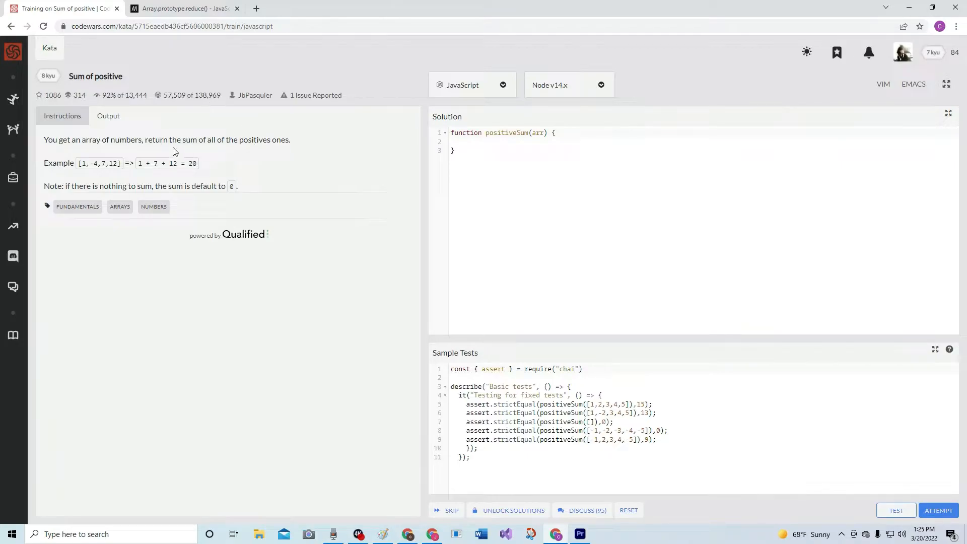
mouse_move(58, 140)
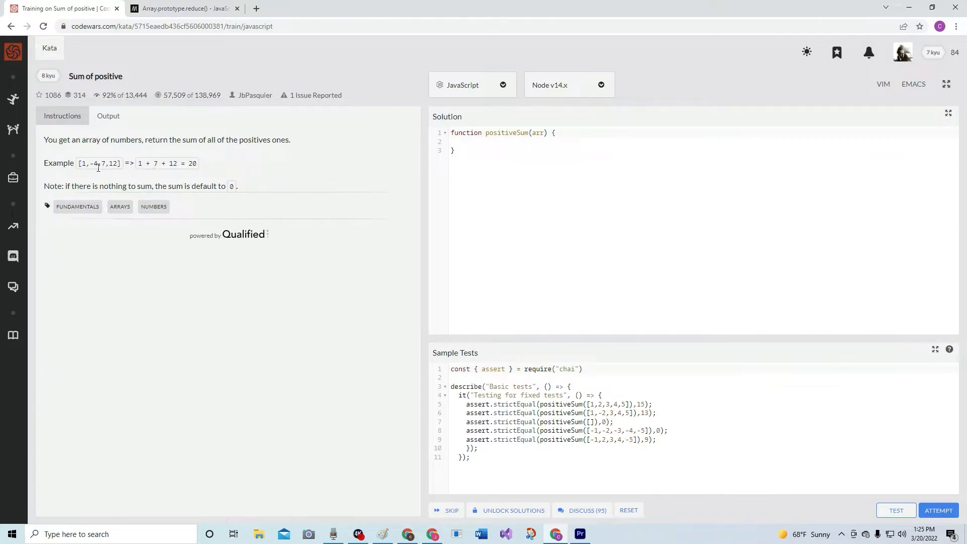
mouse_move(110, 153)
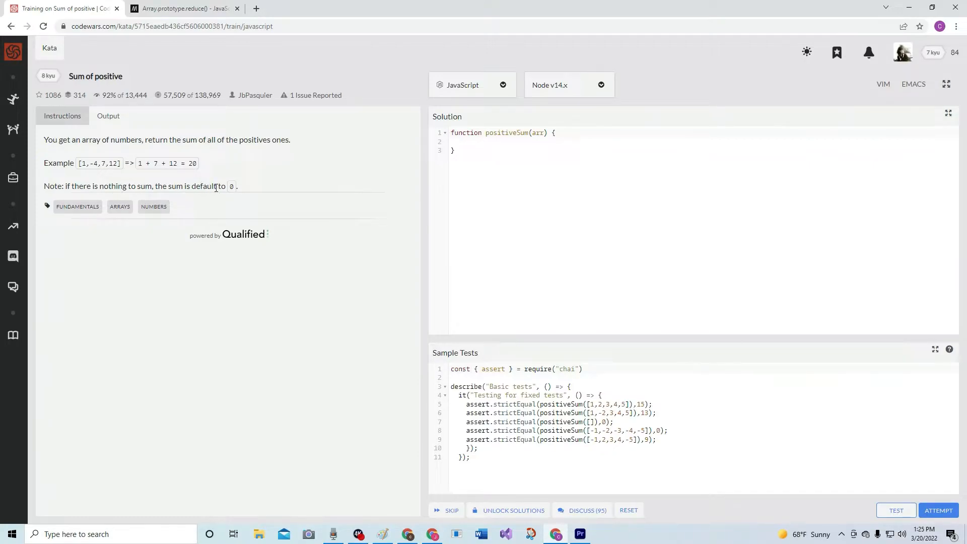
mouse_move(239, 116)
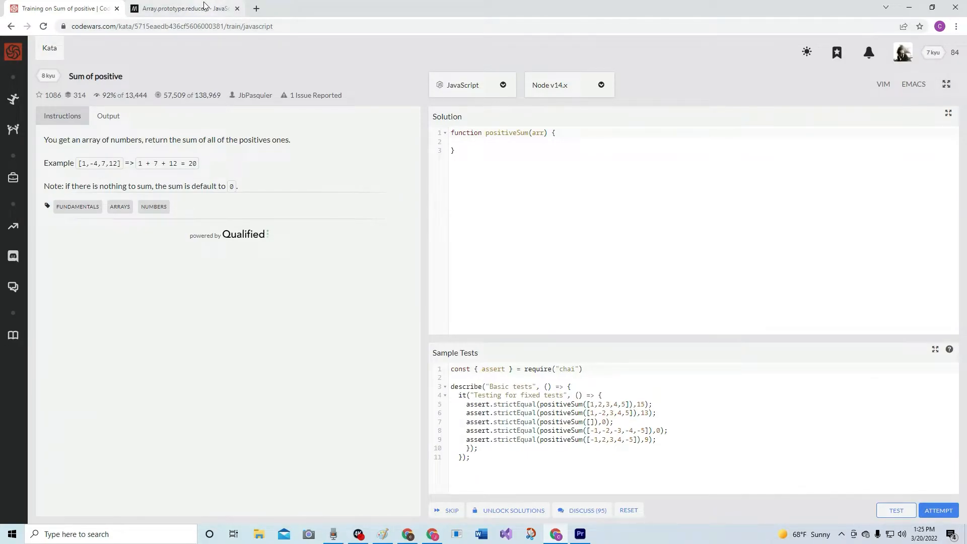
Open MDN's Array.prototype.reduce() page and read through its array-summing demo
click(182, 8)
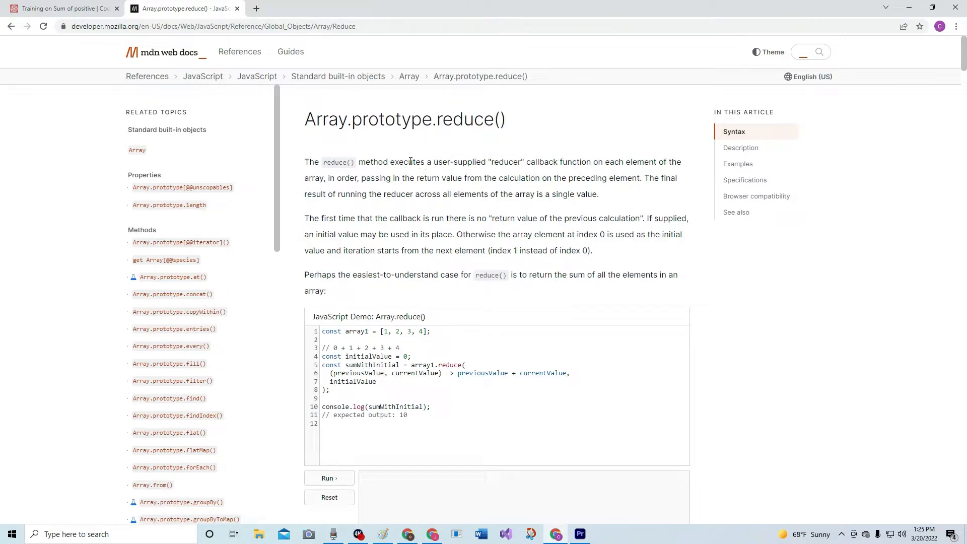
mouse_move(427, 147)
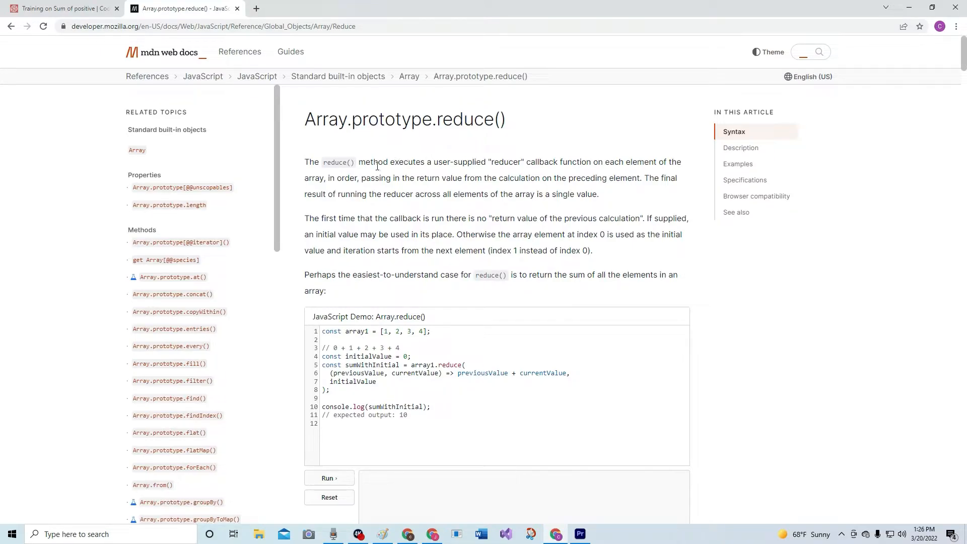
mouse_move(422, 167)
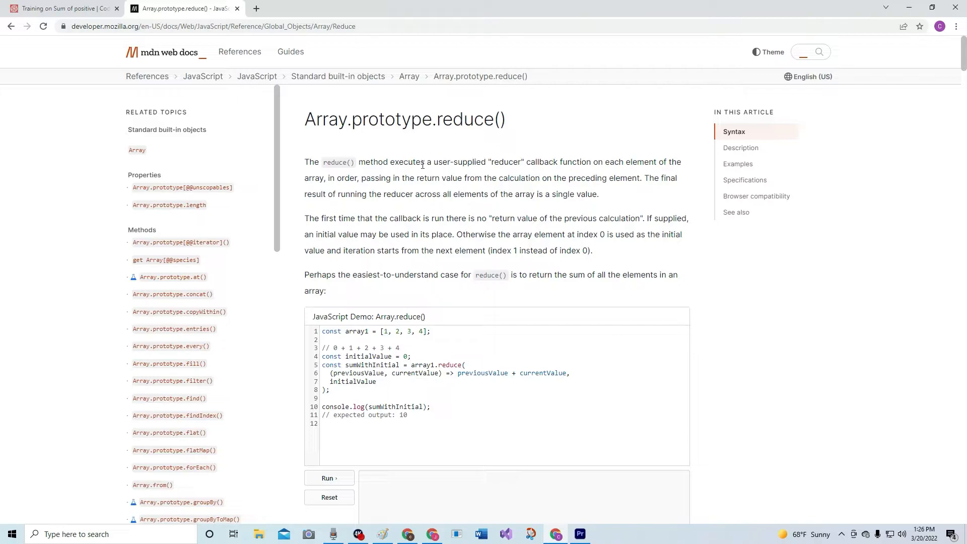
mouse_move(551, 174)
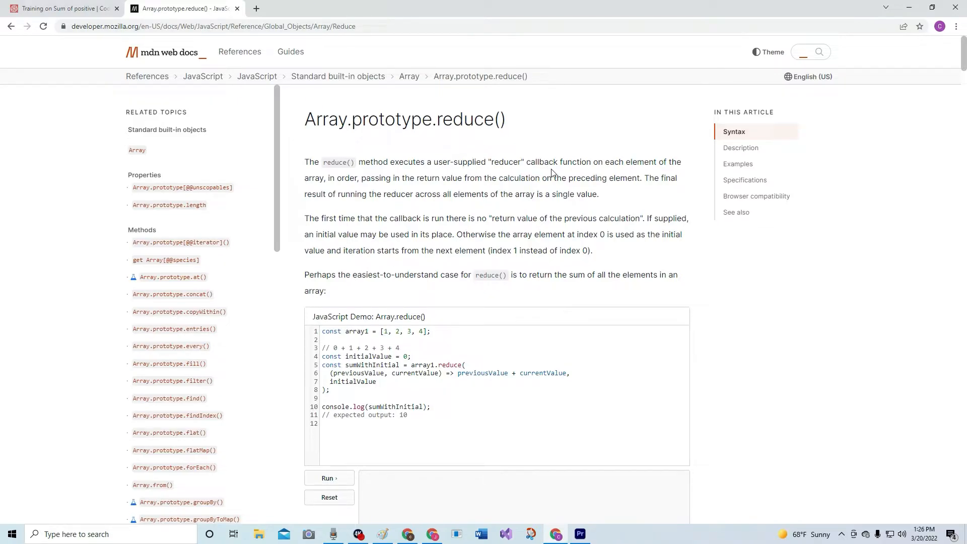
mouse_move(670, 176)
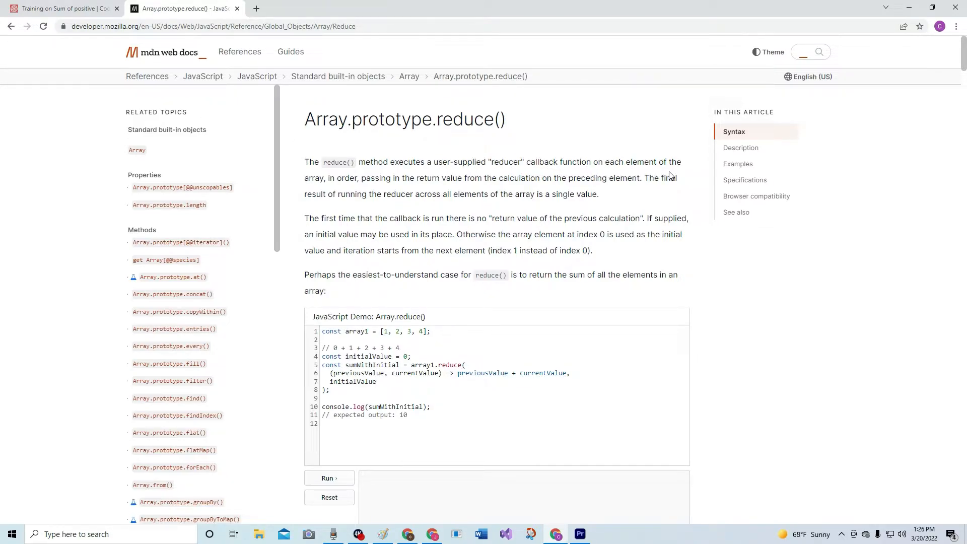
mouse_move(338, 178)
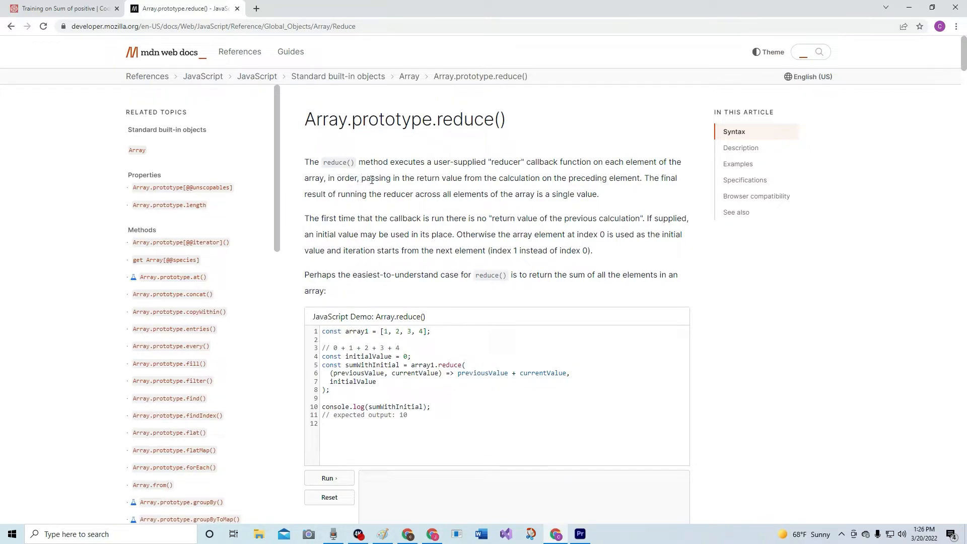
mouse_move(476, 174)
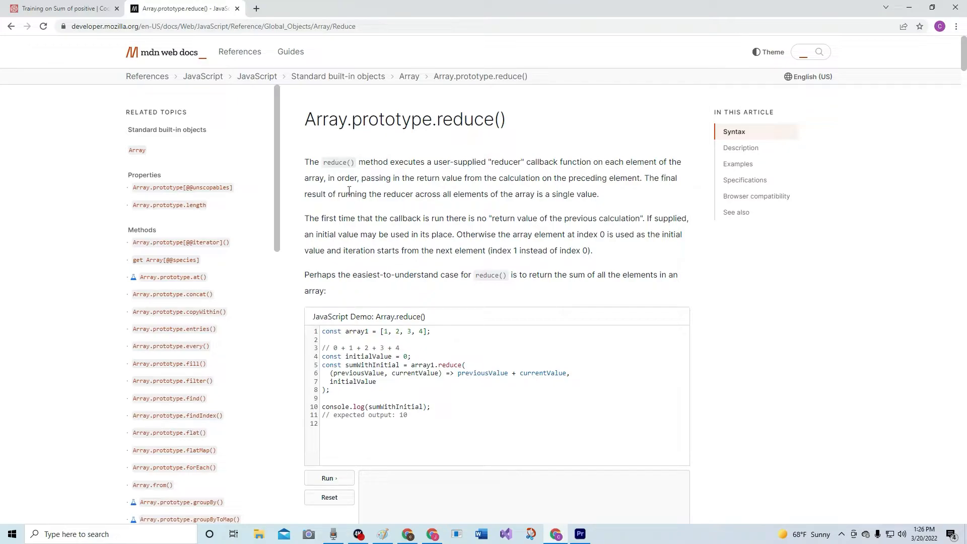
mouse_move(423, 193)
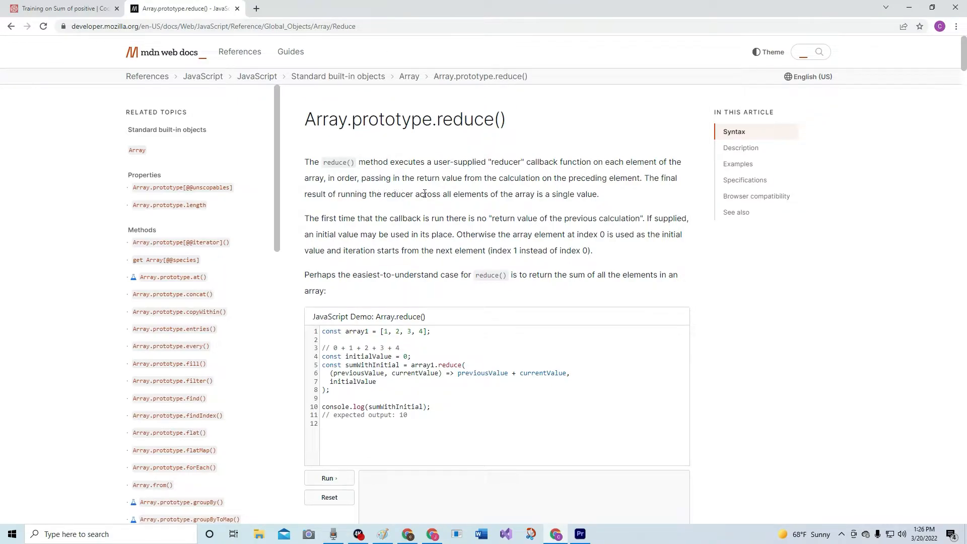
mouse_move(505, 193)
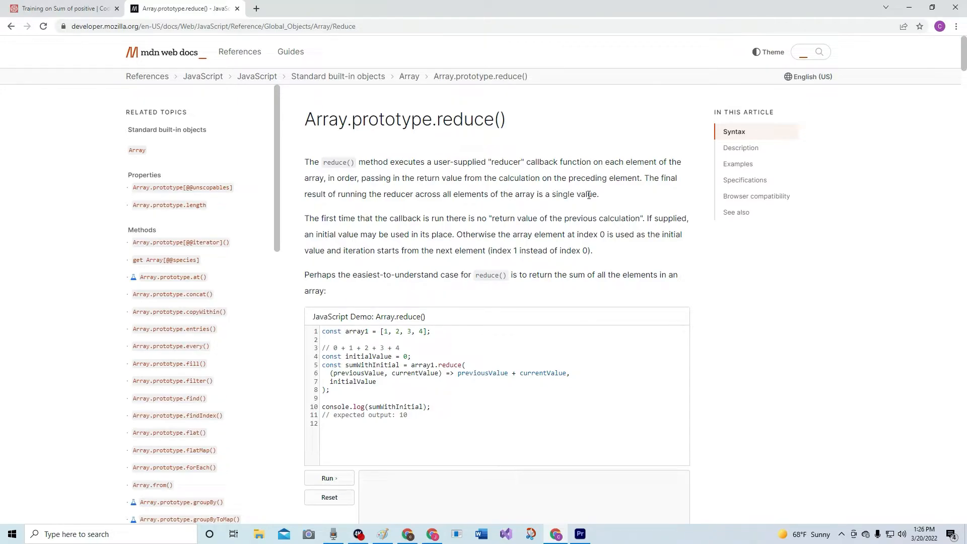
mouse_move(605, 198)
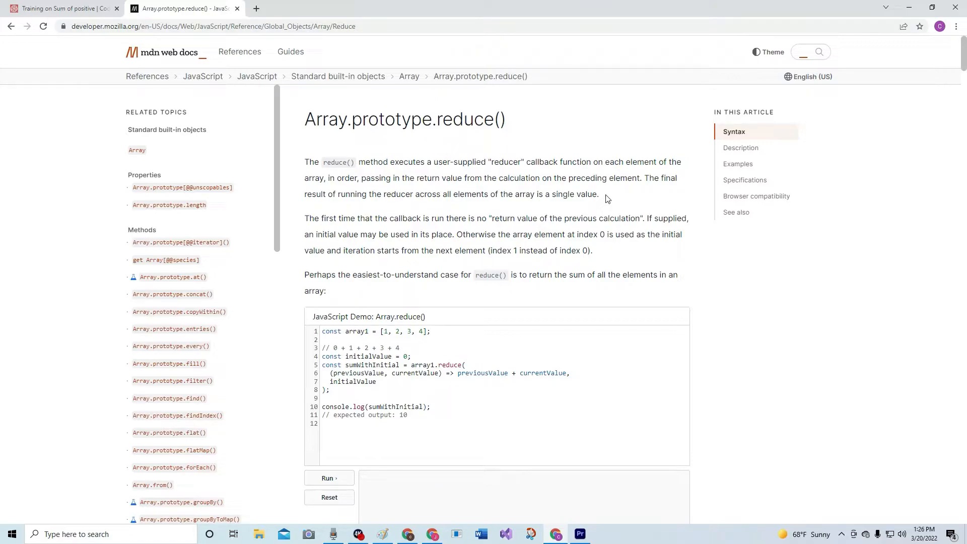
mouse_move(587, 111)
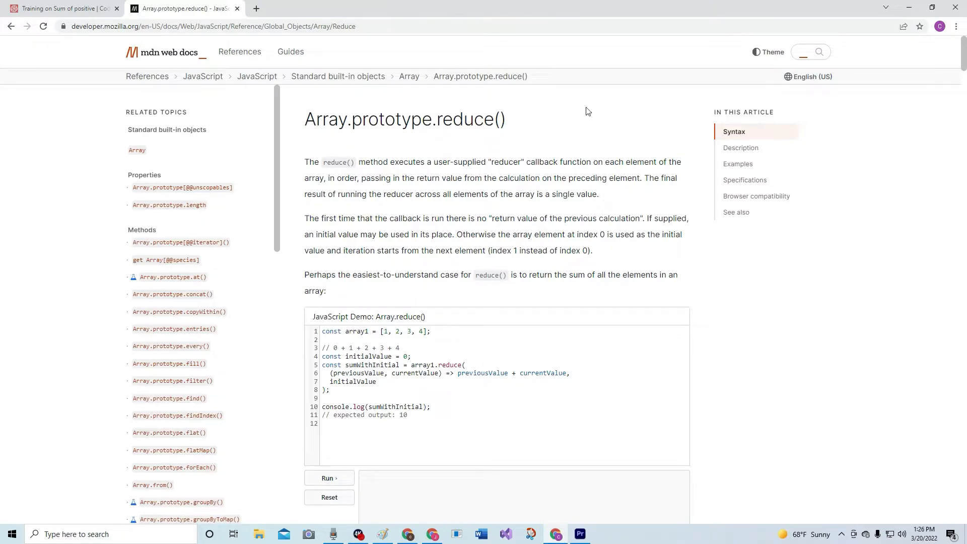
mouse_move(638, 196)
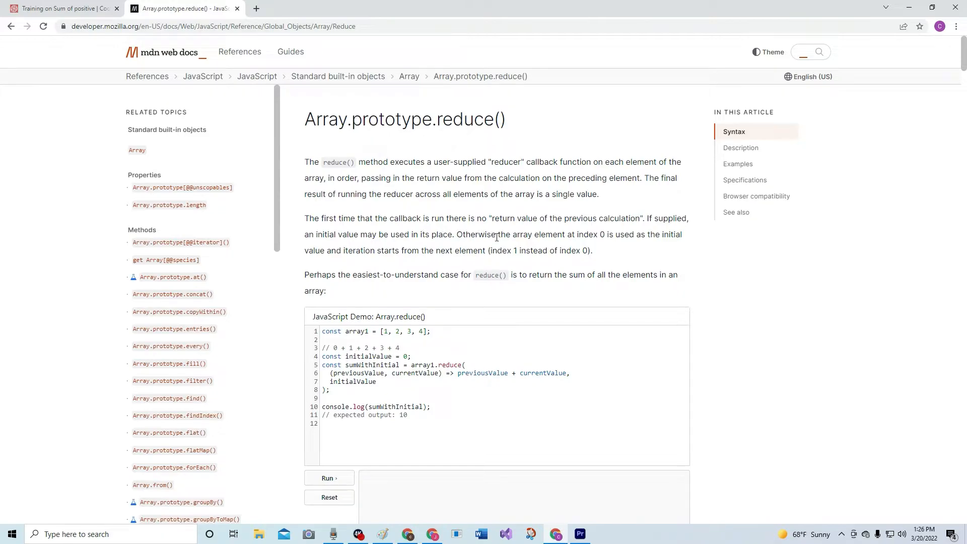
mouse_move(607, 238)
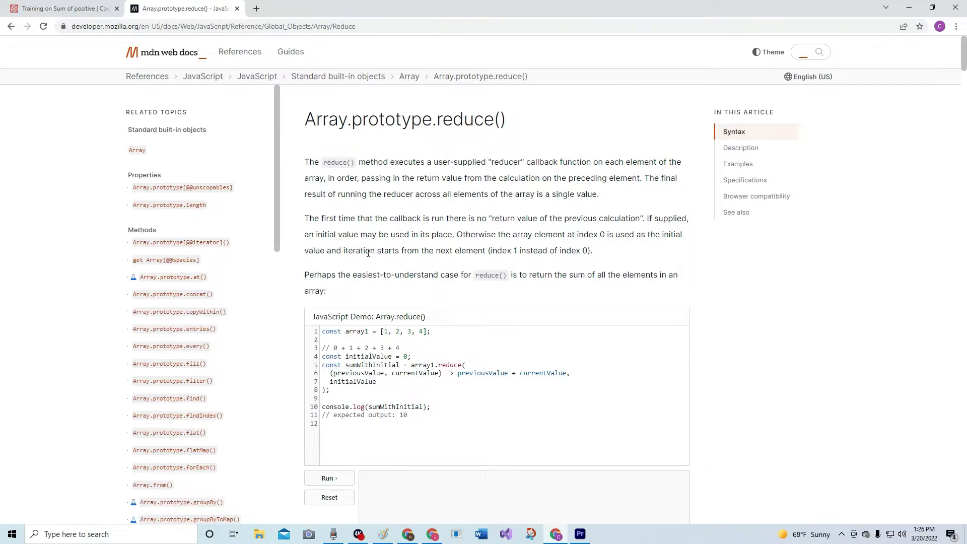
mouse_move(470, 253)
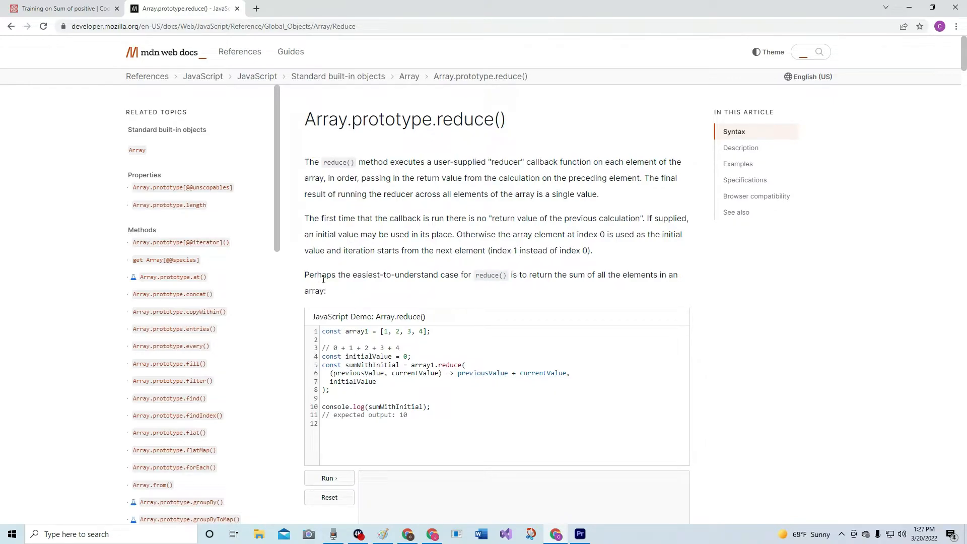
mouse_move(462, 275)
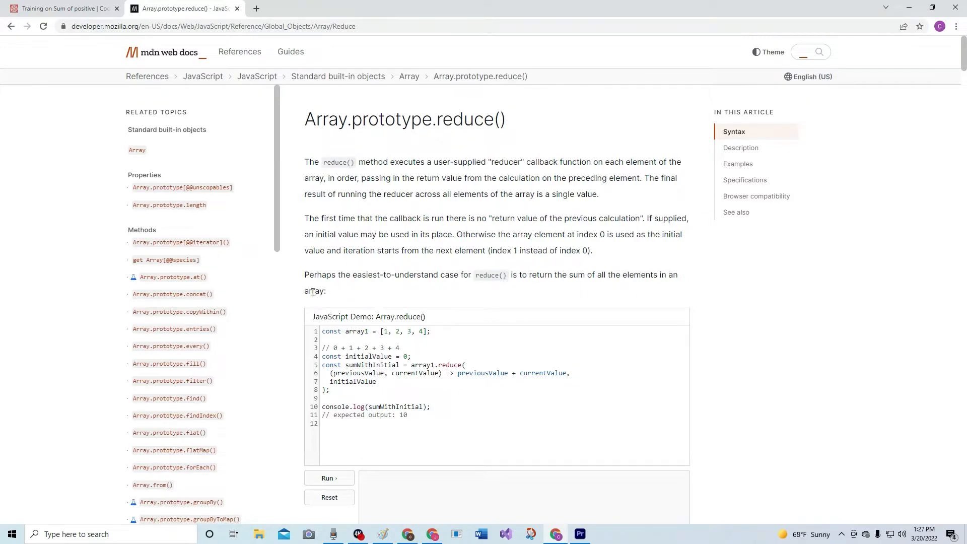
mouse_move(514, 232)
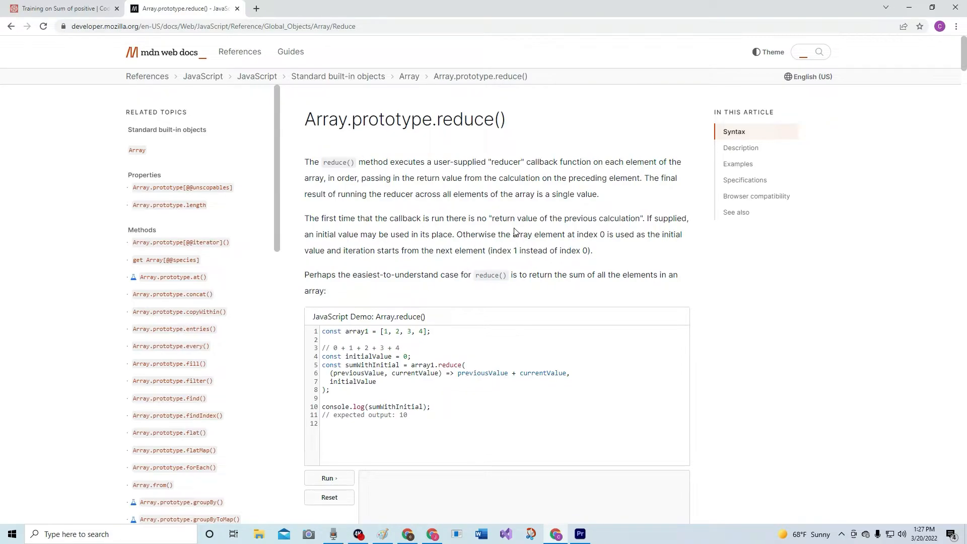
mouse_move(439, 316)
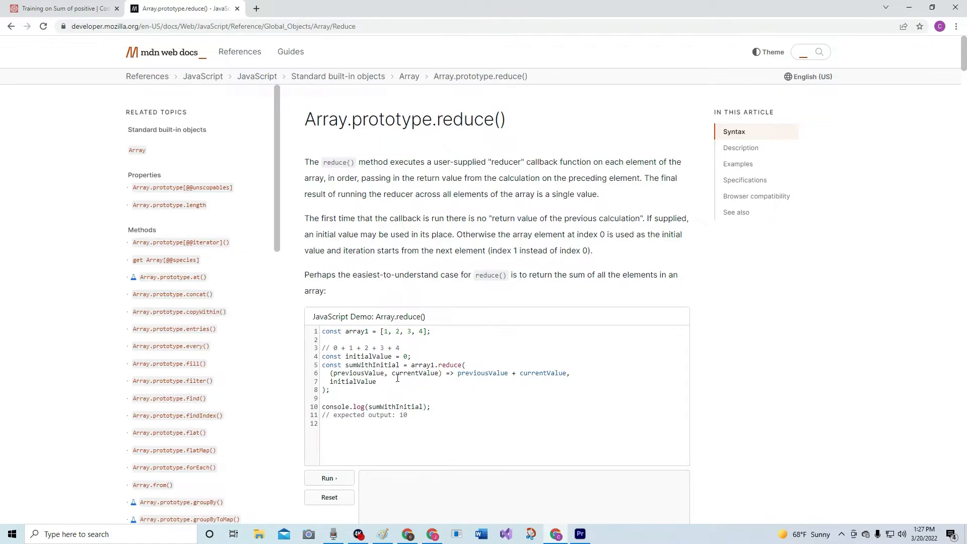
mouse_move(392, 377)
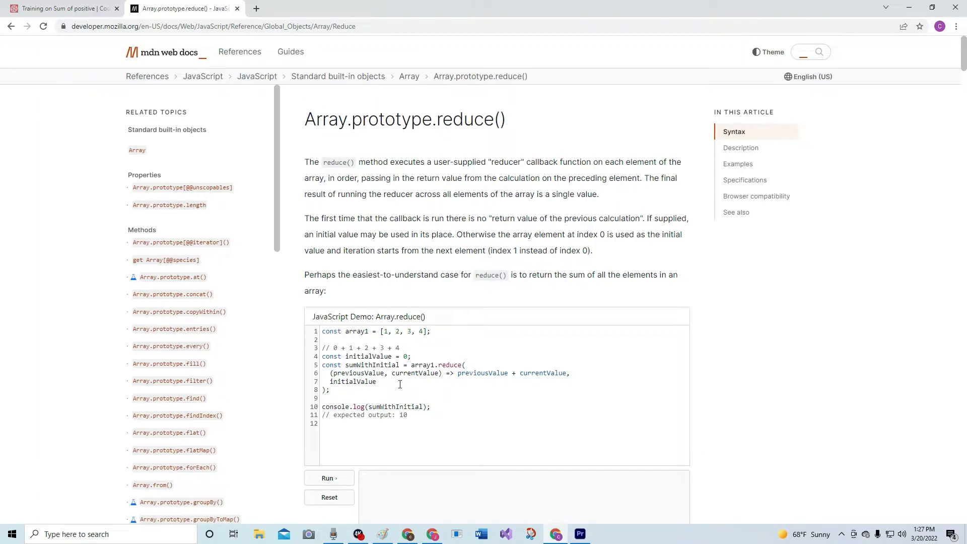
mouse_move(454, 362)
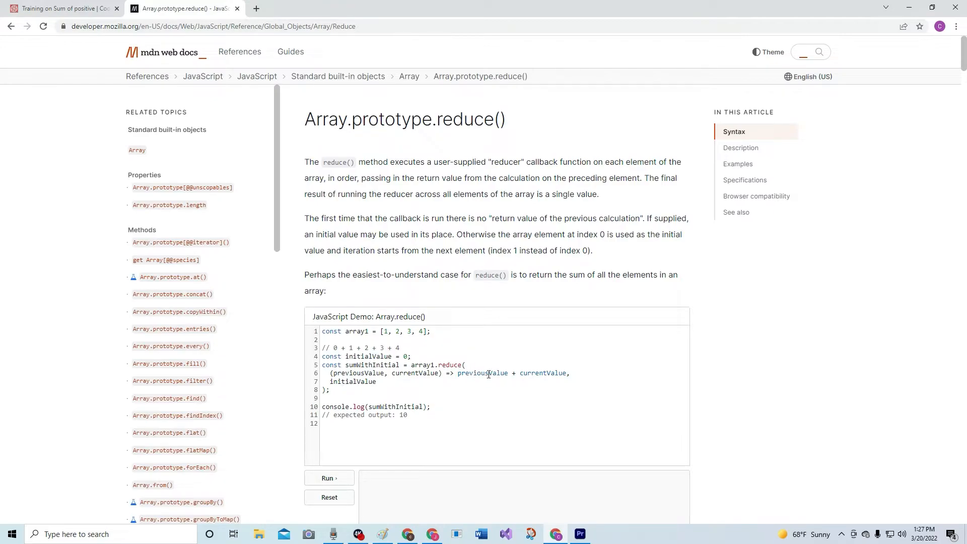
mouse_move(434, 374)
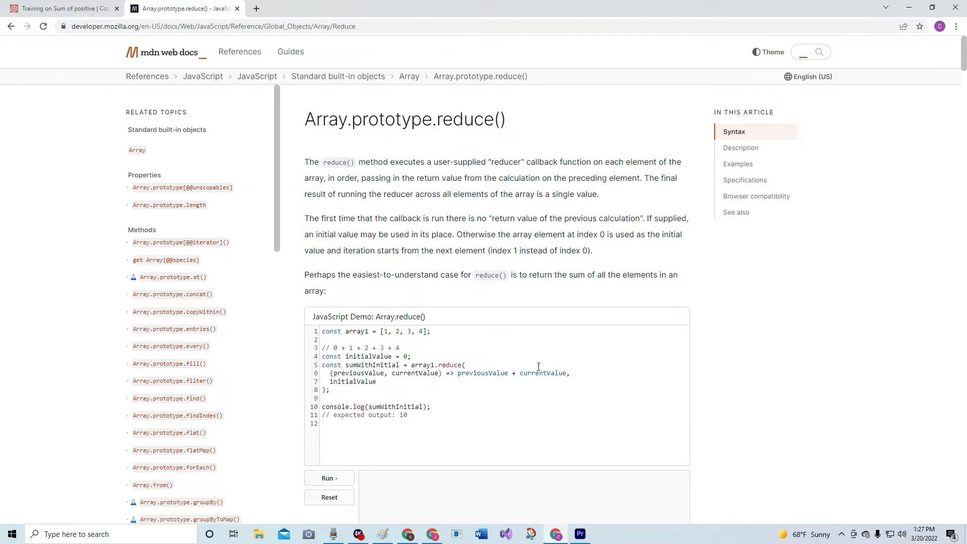
mouse_move(373, 335)
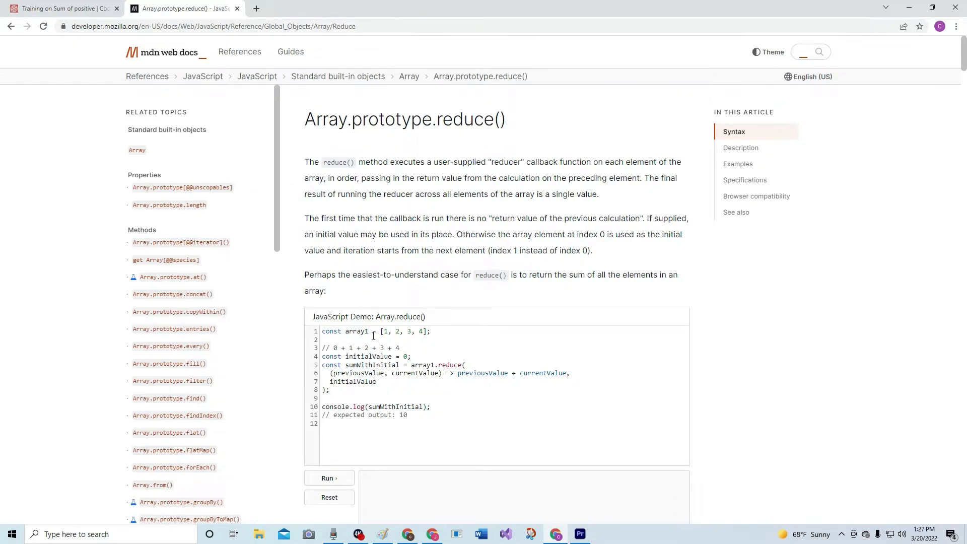
mouse_move(453, 376)
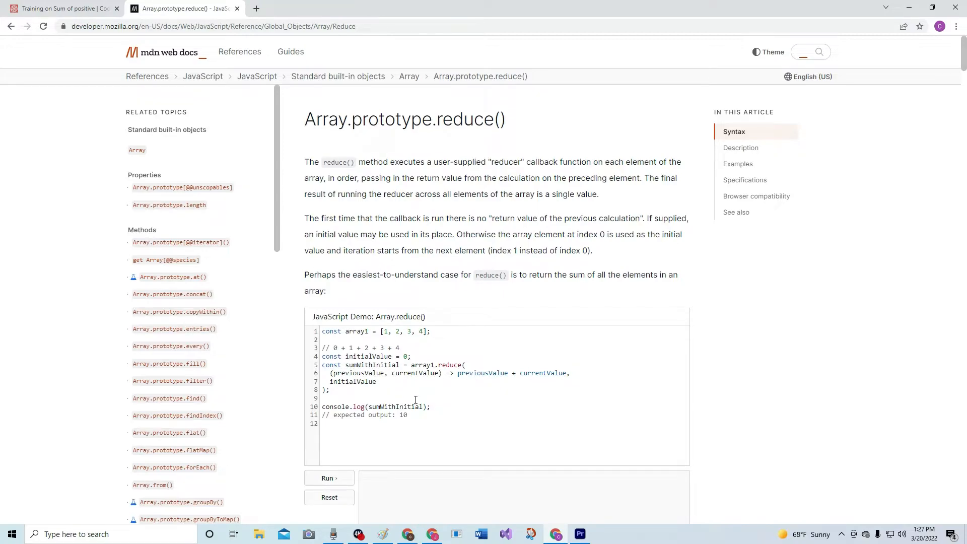
scroll(down, 3)
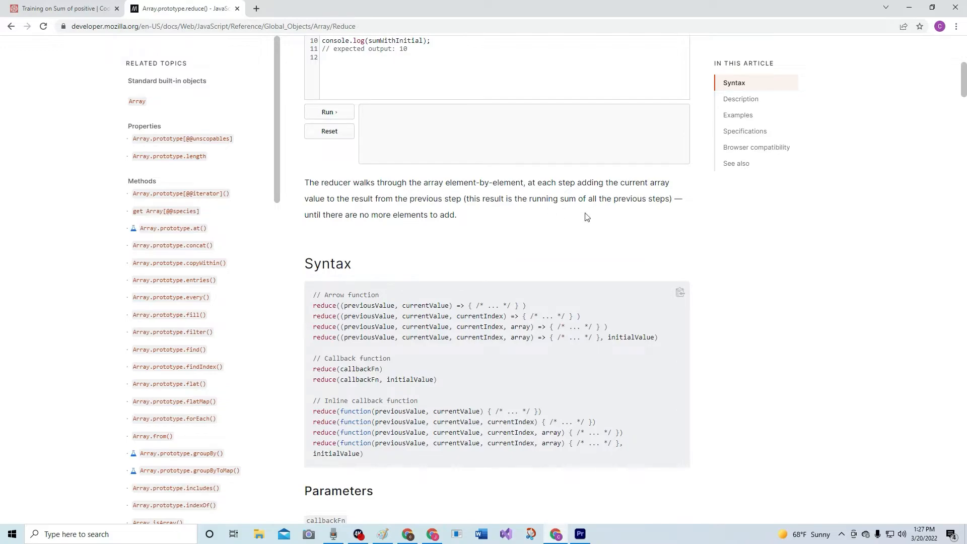
mouse_move(436, 404)
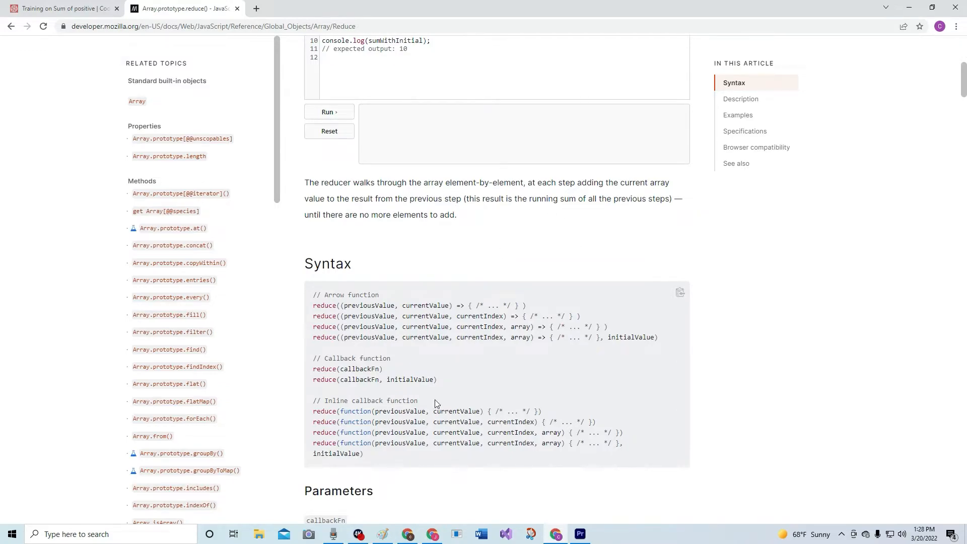
mouse_move(596, 357)
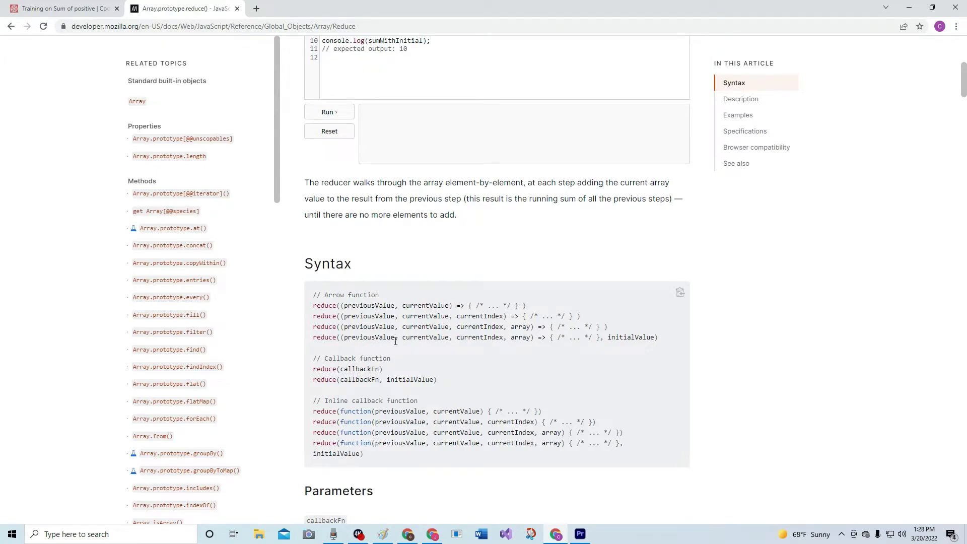
mouse_move(425, 452)
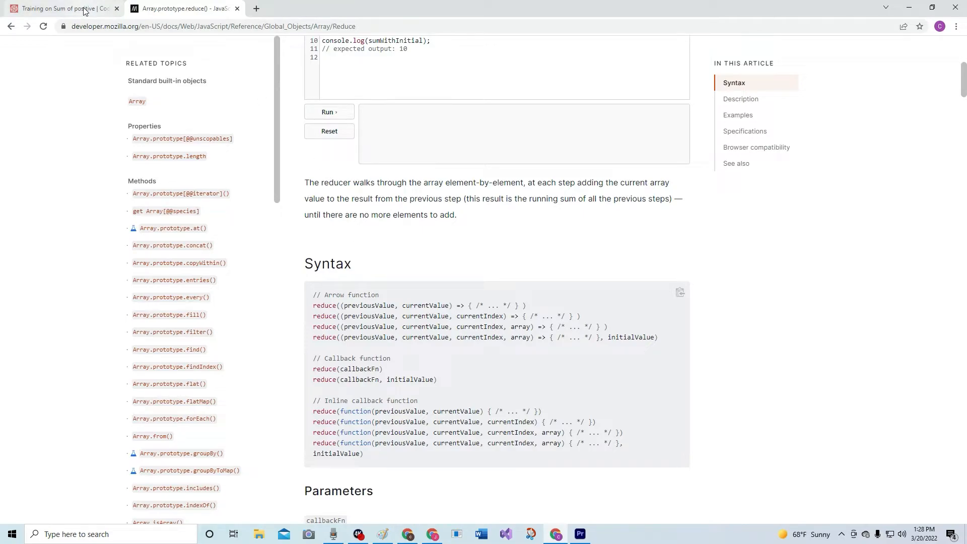
After reading the reduce() Syntax forms, return to the Sum of positive kata tab
click(58, 8)
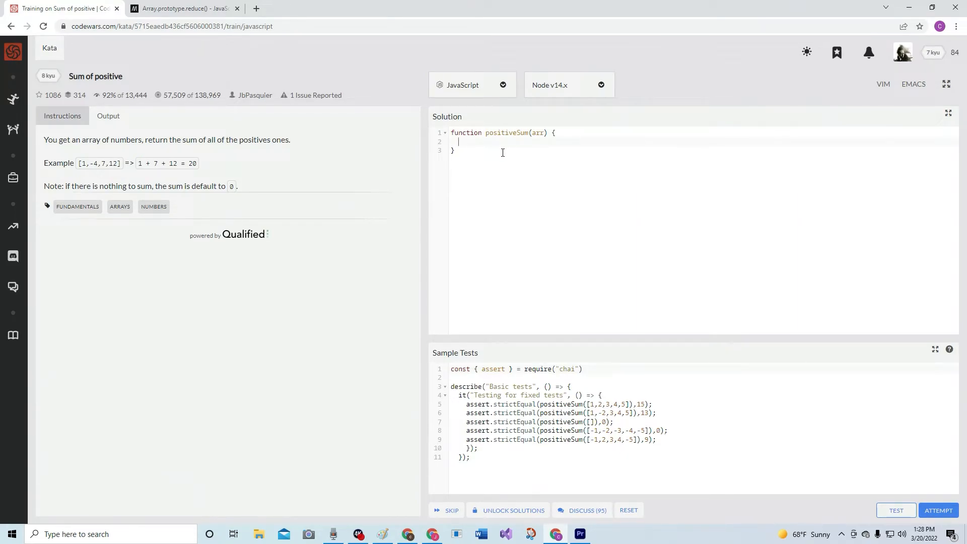
Write return arr.reduce((x,y) => x + (y > 0 ? y : 0)) as the solution body
text(return)
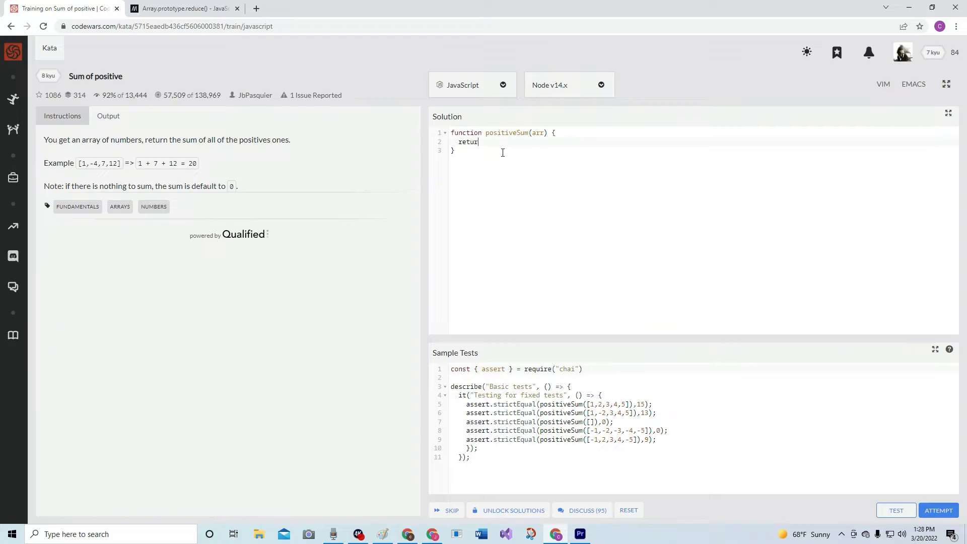
text(n)
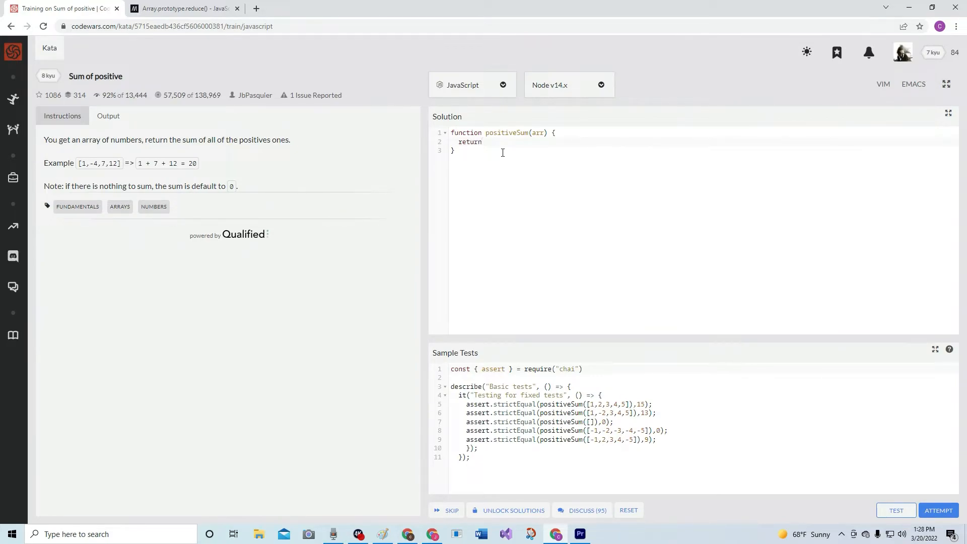
text(arr)
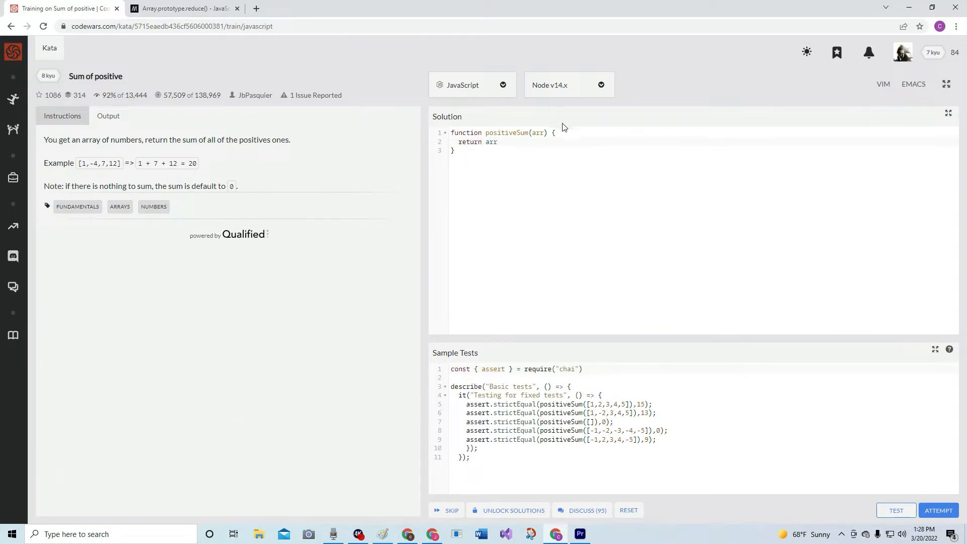
text(.)
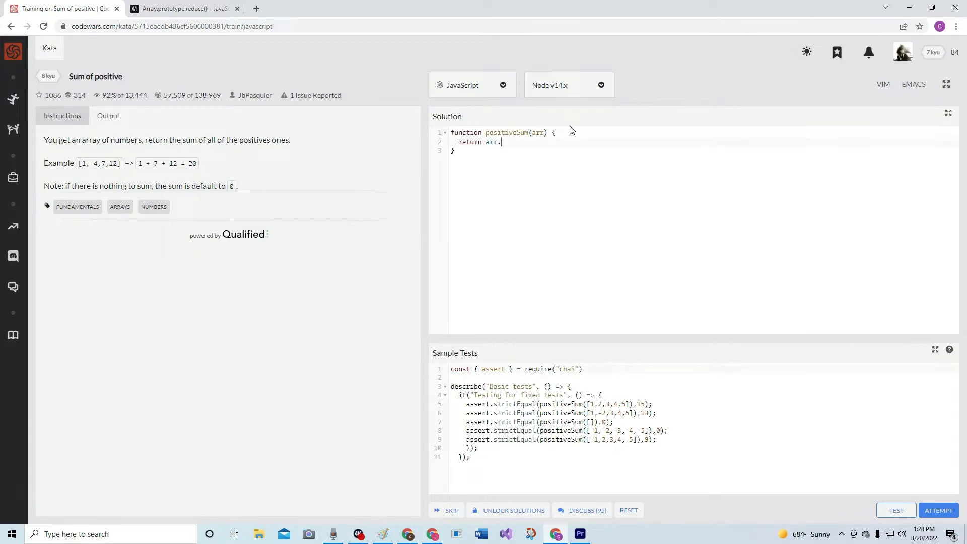
text(re)
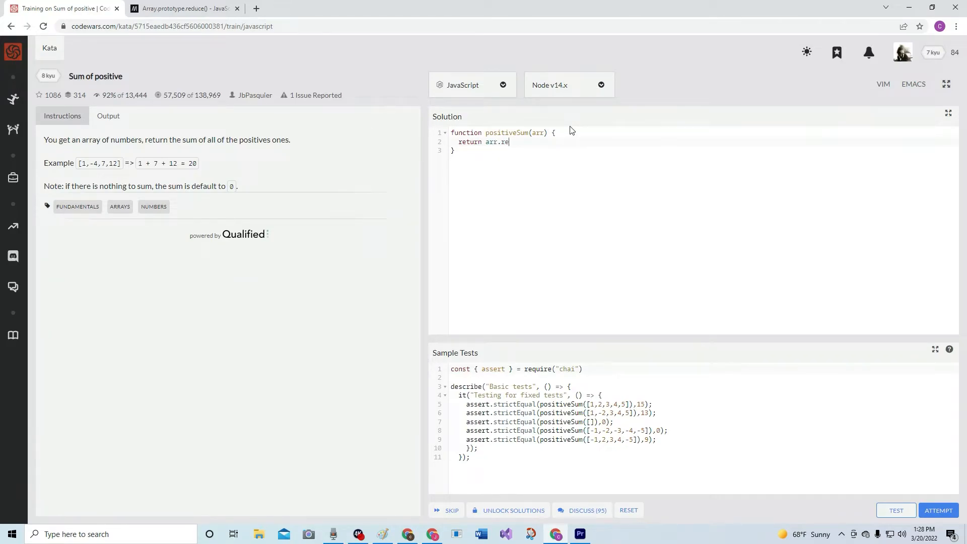
text(duce)
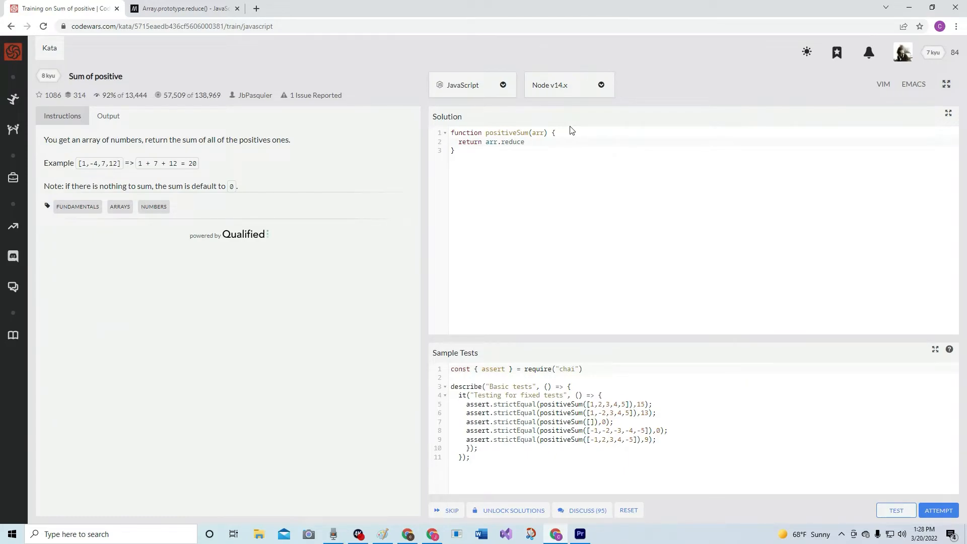
text(())
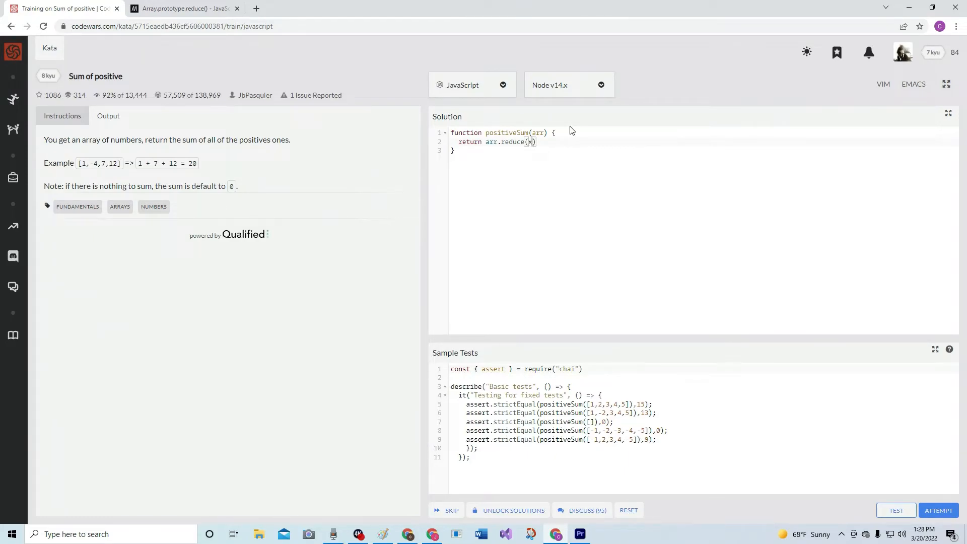
text(,y)
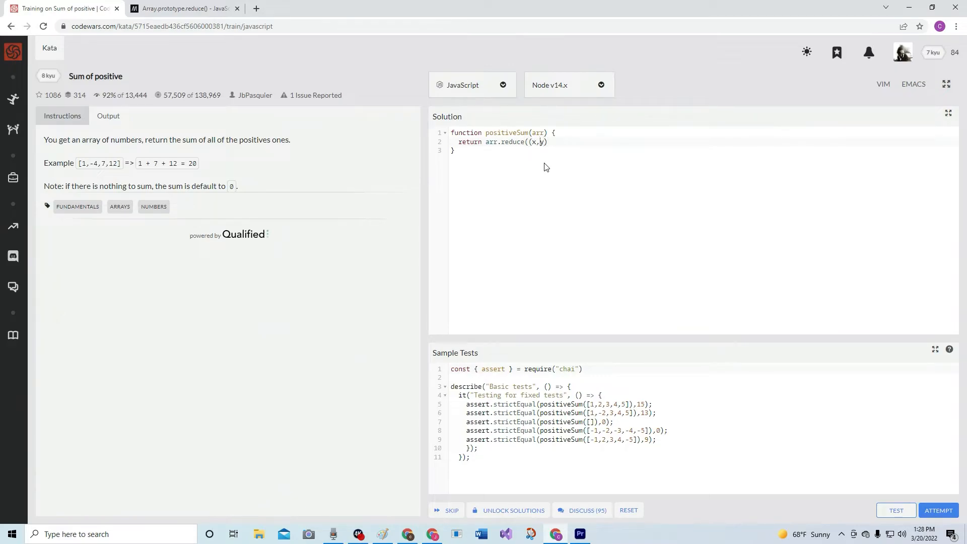
text())
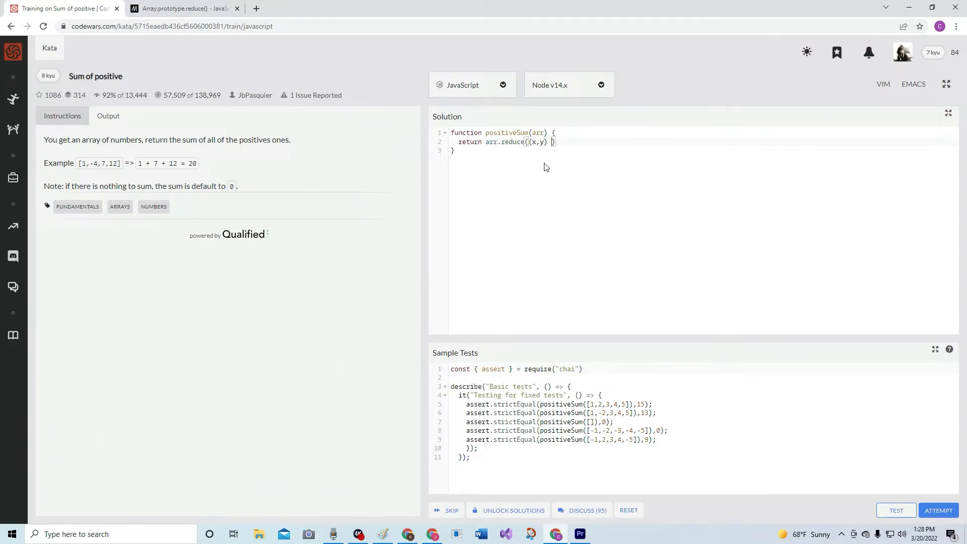
text(=>)
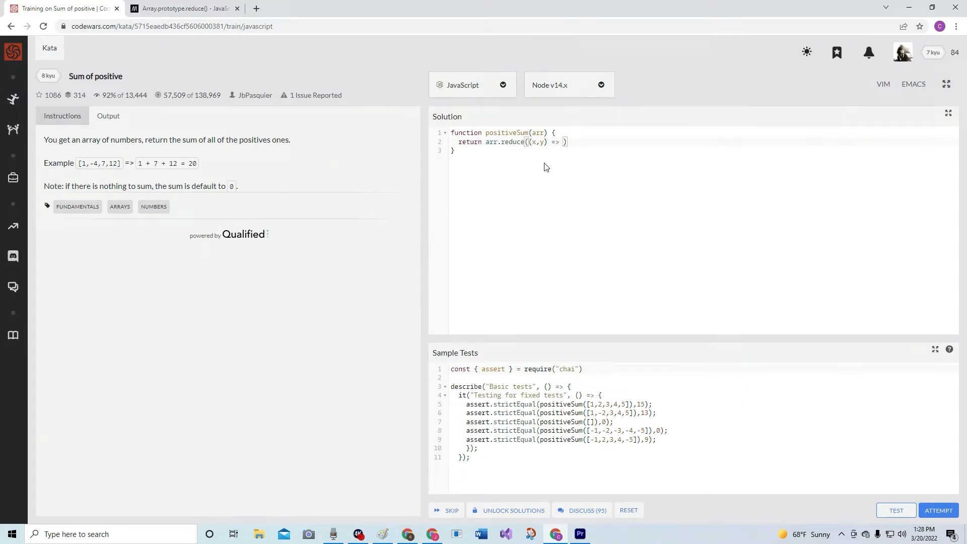
text(x)
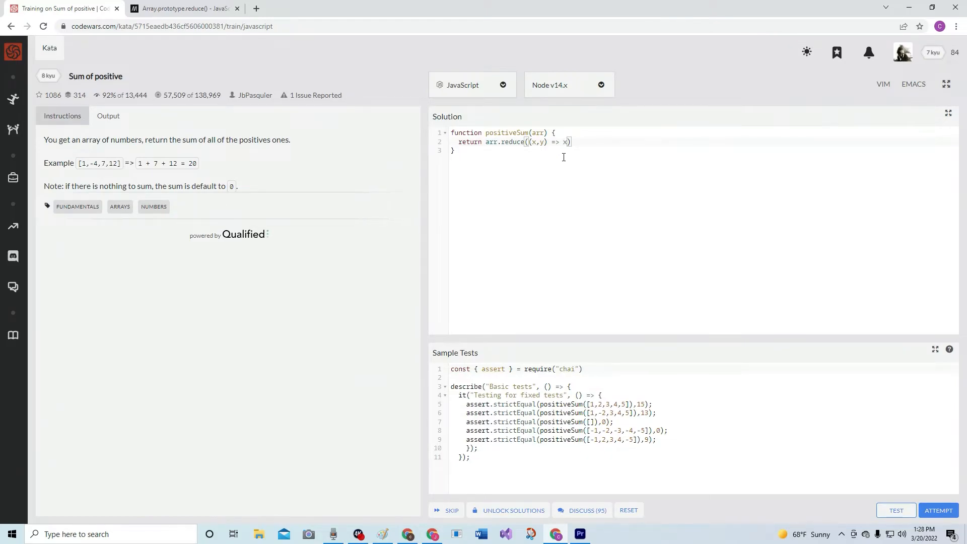
text(+)
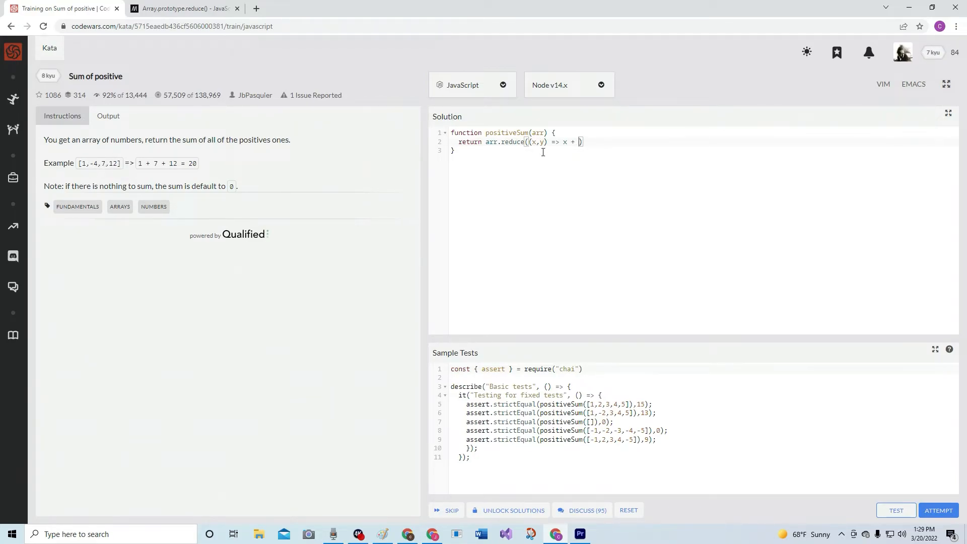
text(())
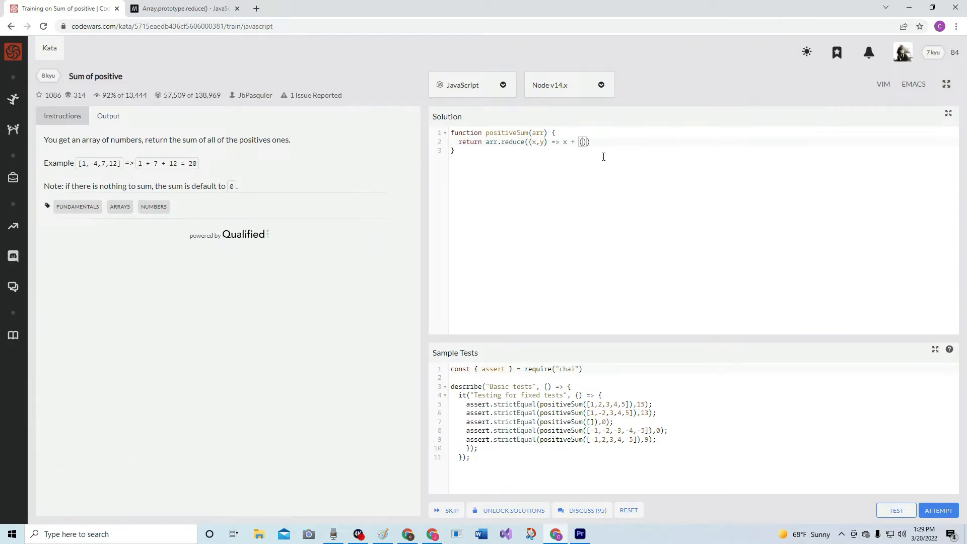
text(y)
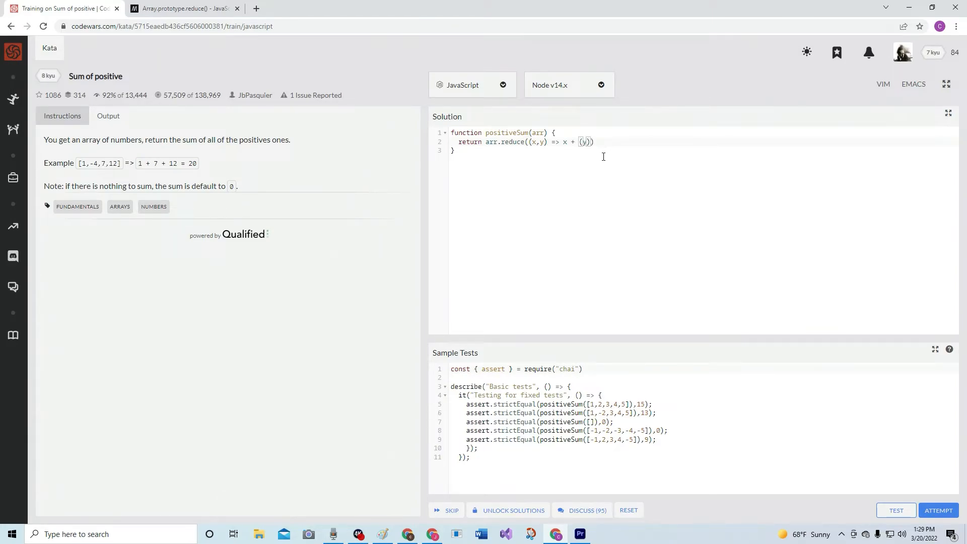
text(> 0 ?)
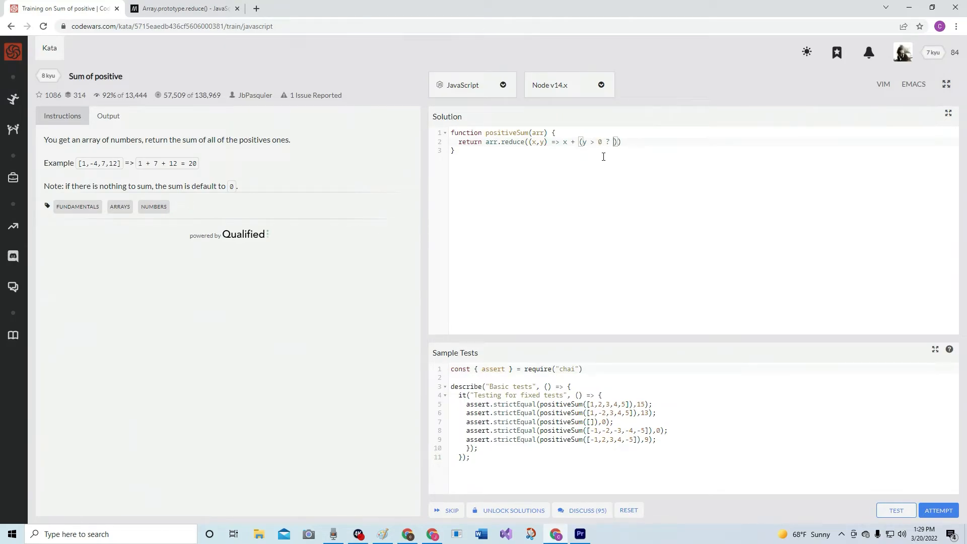
text(y :)
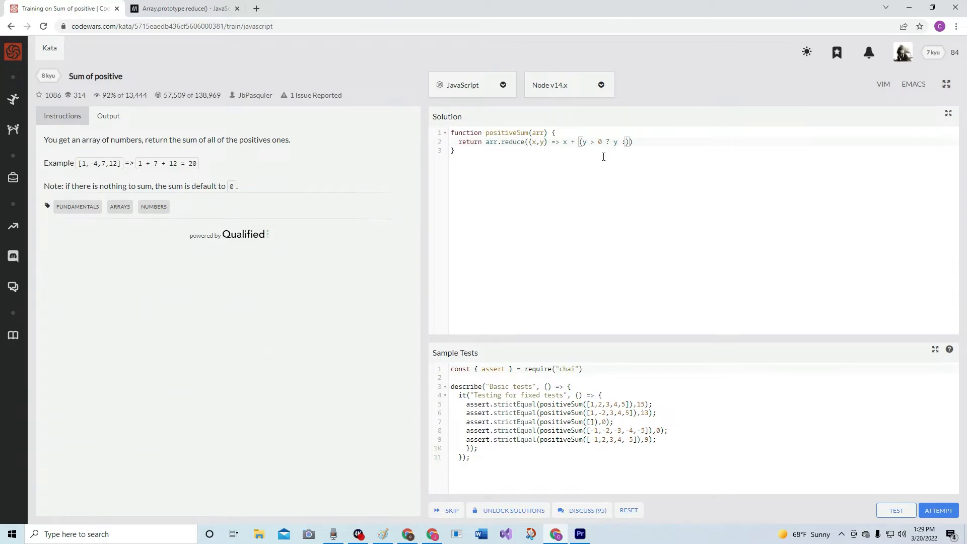
text(0)
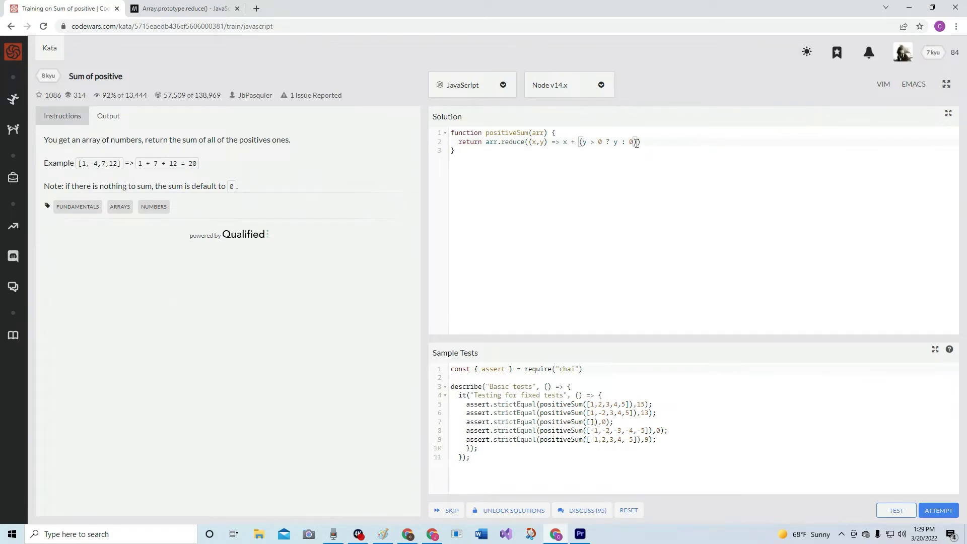
mouse_move(240, 182)
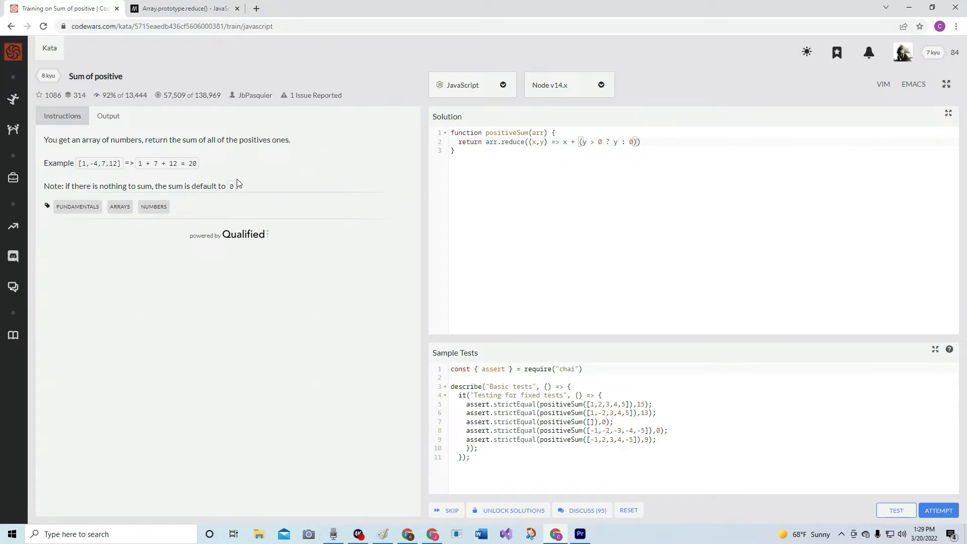
mouse_move(399, 166)
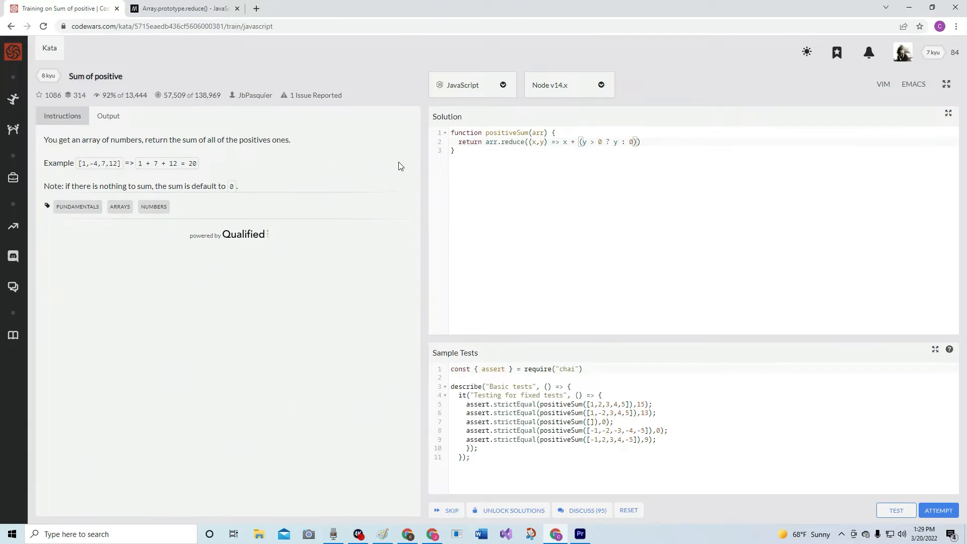
mouse_move(642, 149)
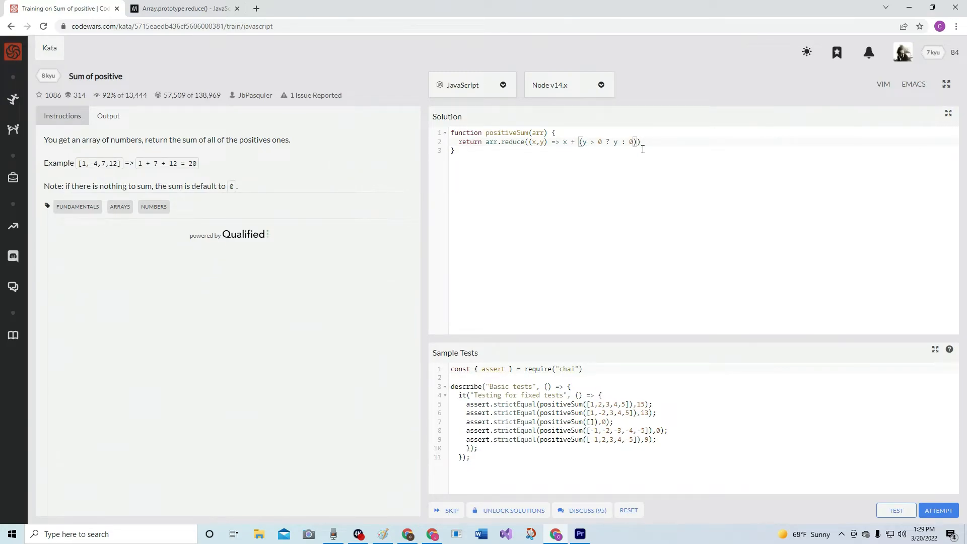
text(, 0)
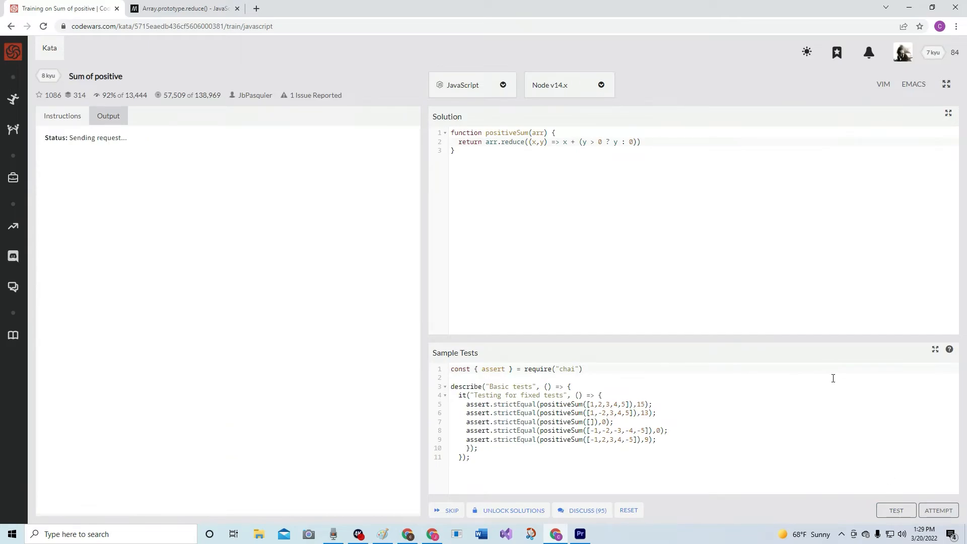
Run the sample tests, add ', 0' as reduce's initial value, and rerun them
click(895, 510)
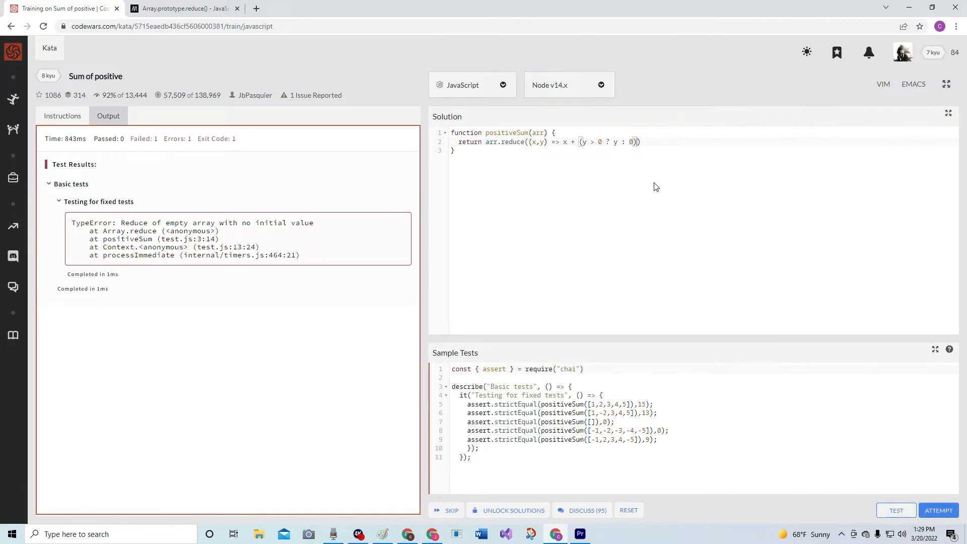
mouse_move(244, 225)
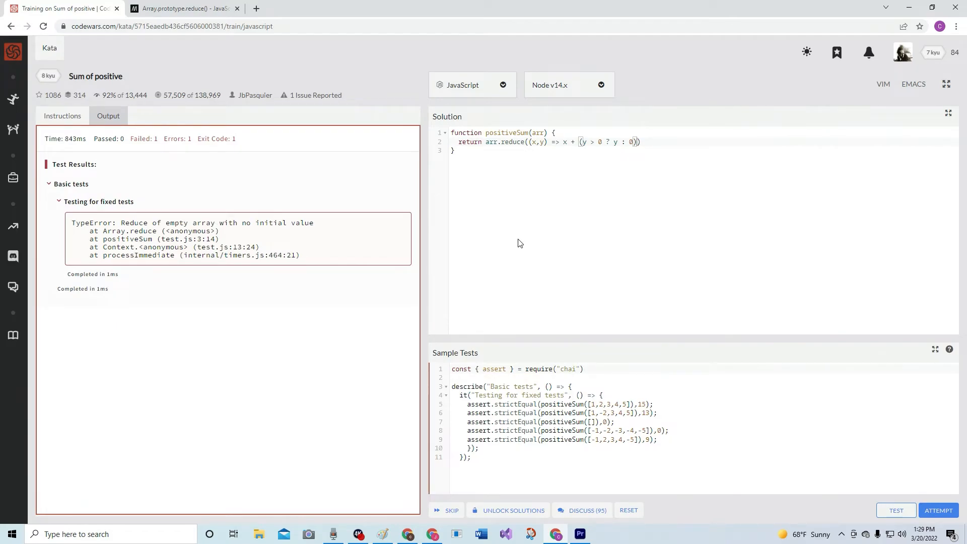
text(, 0)
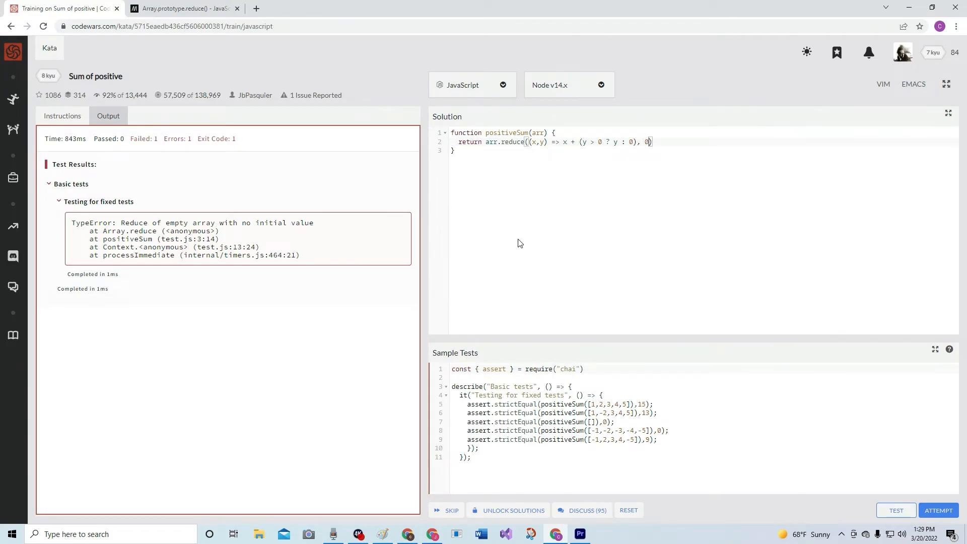
mouse_move(896, 511)
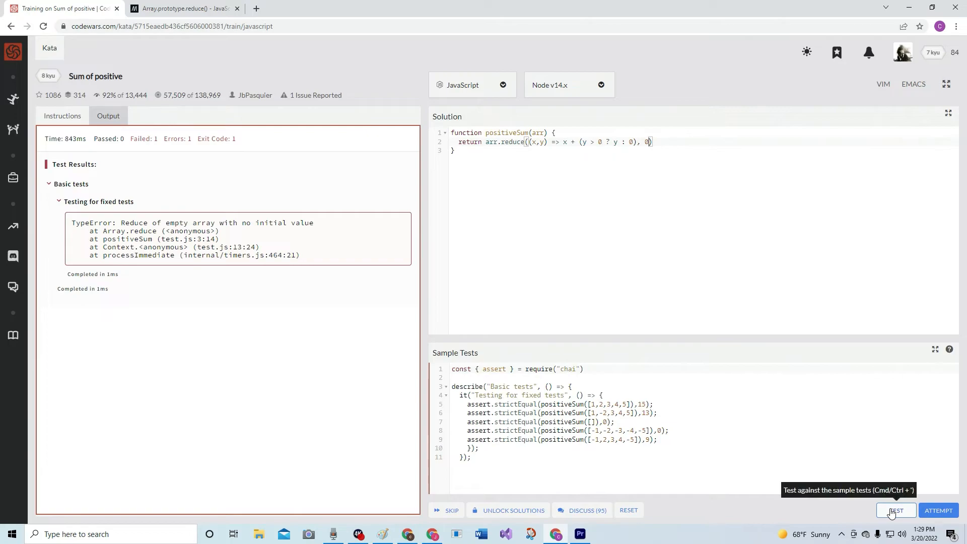
click(895, 510)
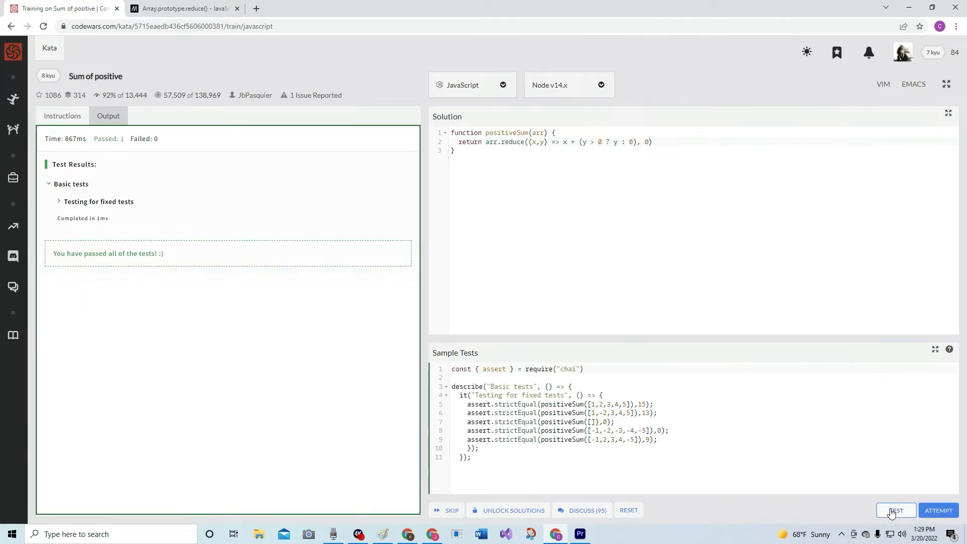
mouse_move(938, 510)
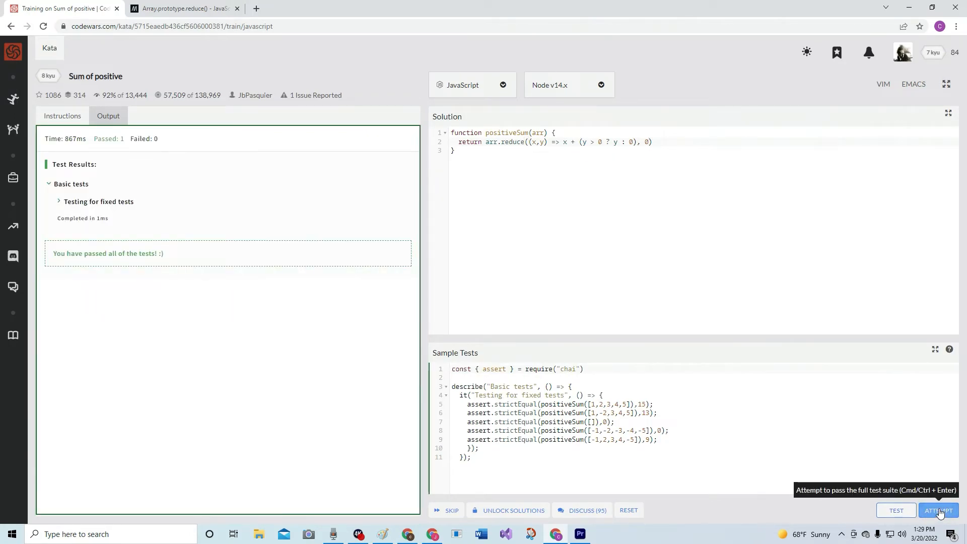
mouse_move(819, 395)
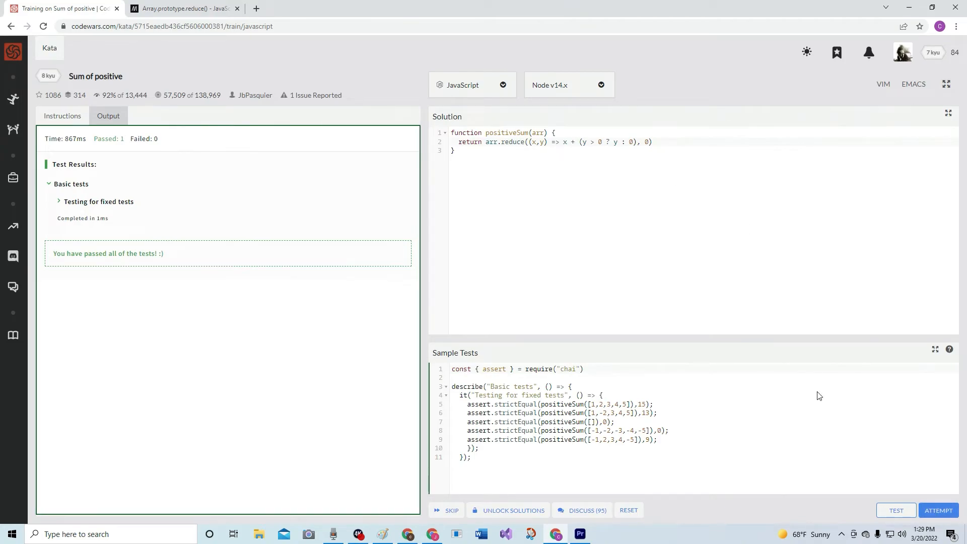
Run ATTEMPT so the solution passes all 101 tests, including the random ones
click(938, 510)
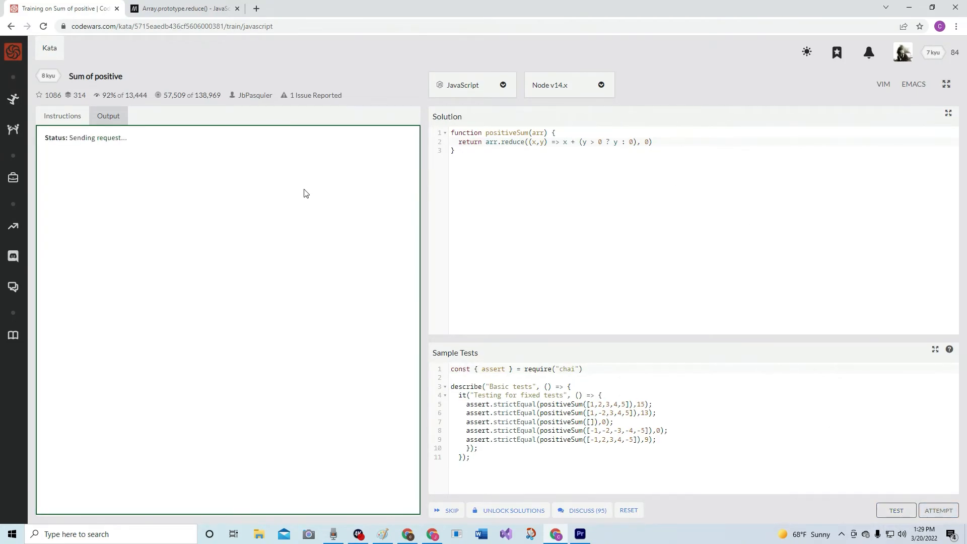
click(896, 510)
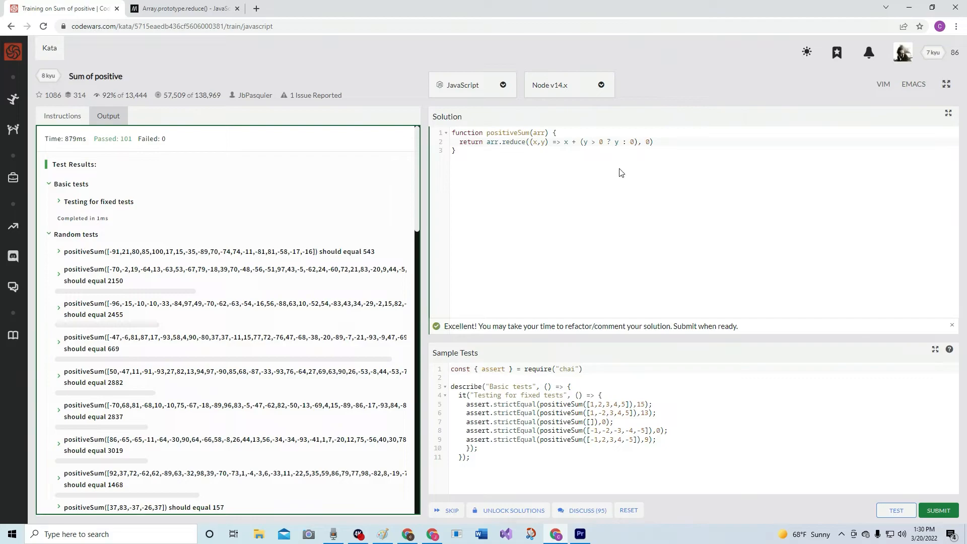
mouse_move(611, 176)
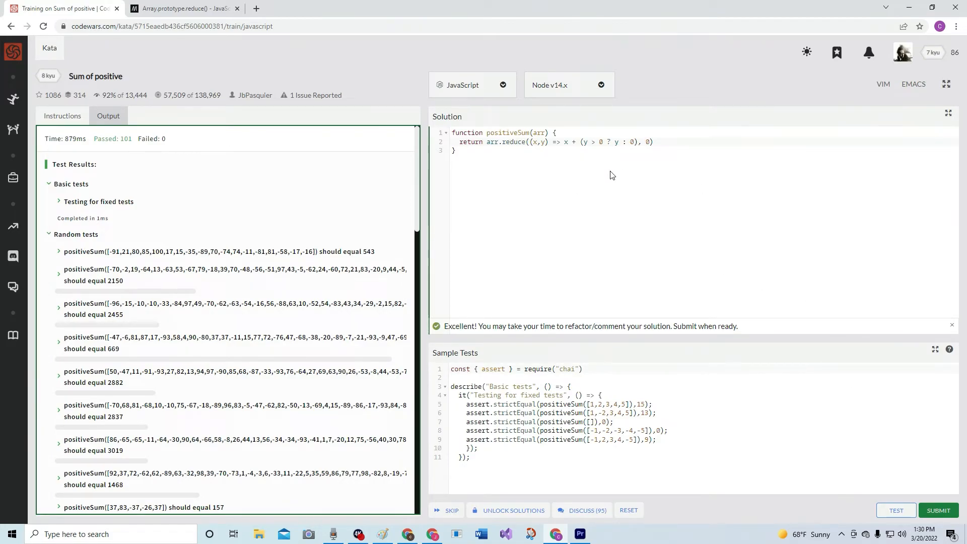
mouse_move(938, 511)
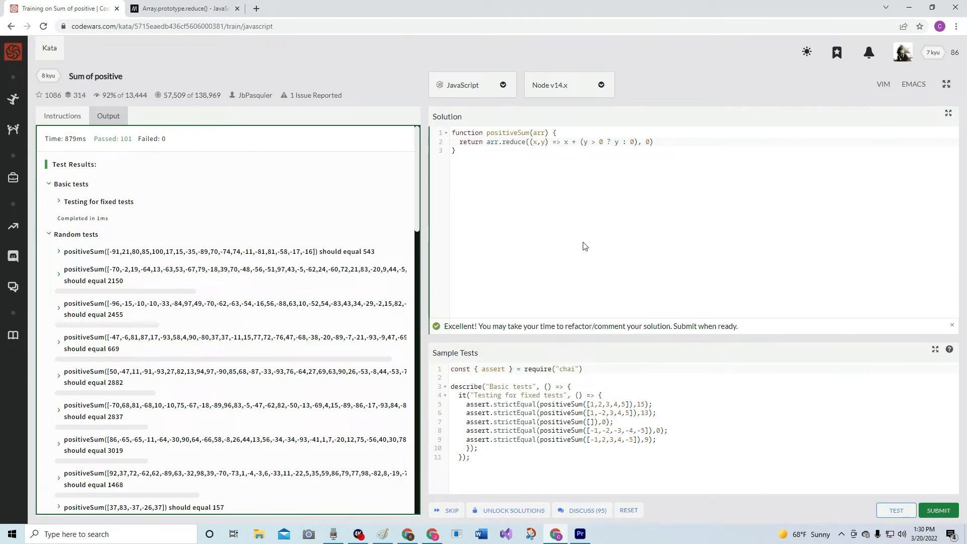
mouse_move(629, 146)
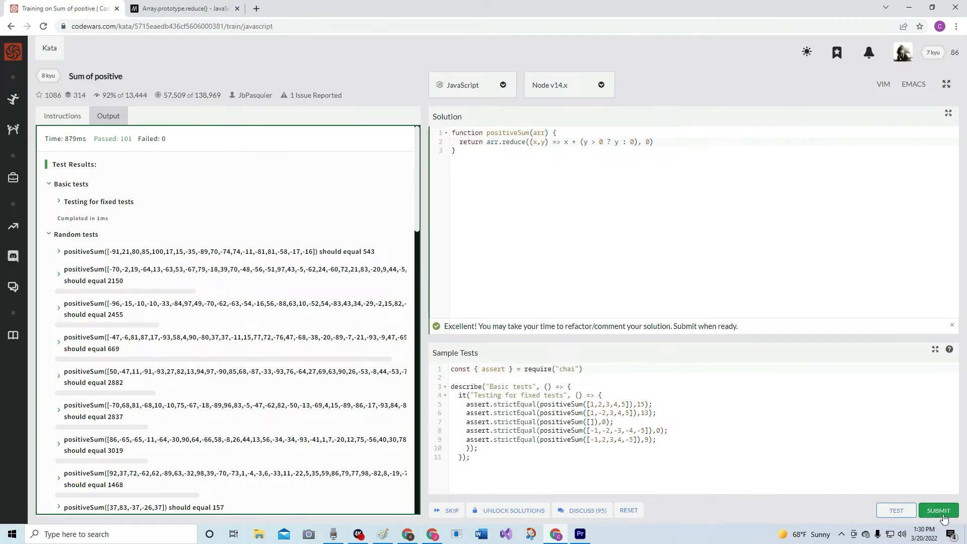
Submit the passing positiveSum solution and scroll the community solutions list
click(937, 510)
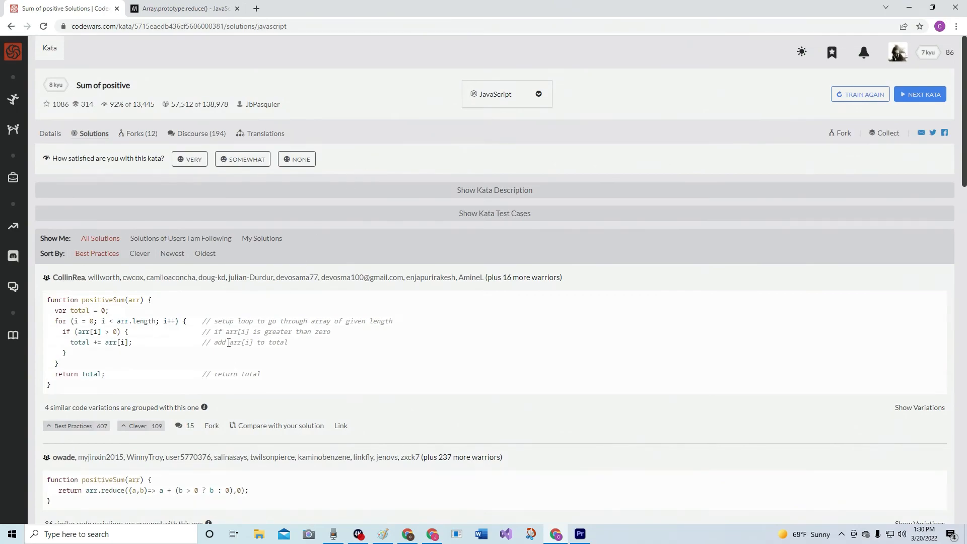
mouse_move(168, 377)
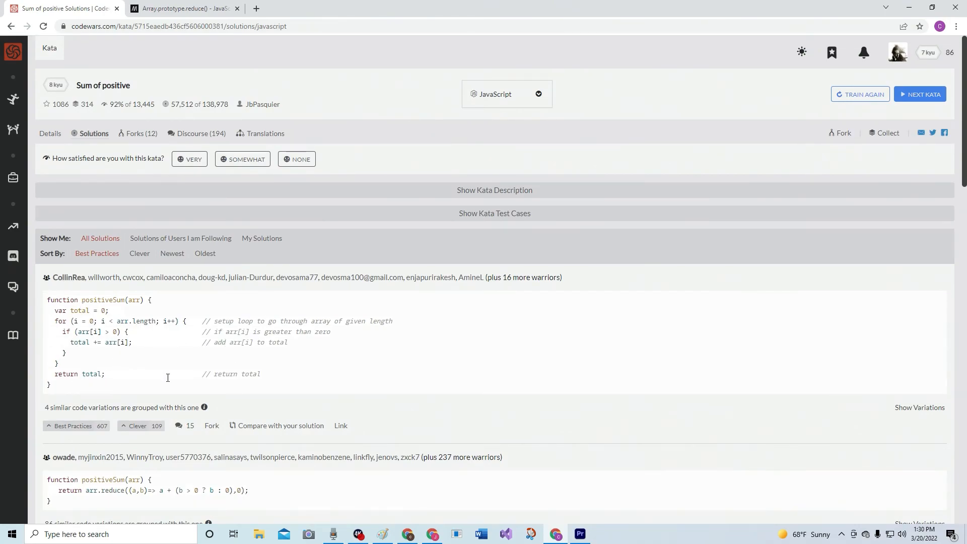
scroll(down, 3)
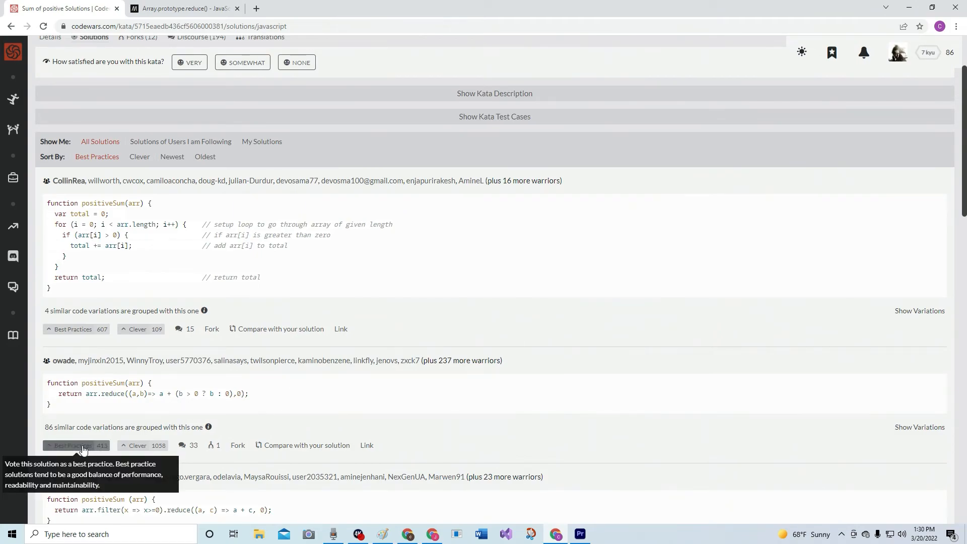
mouse_move(258, 143)
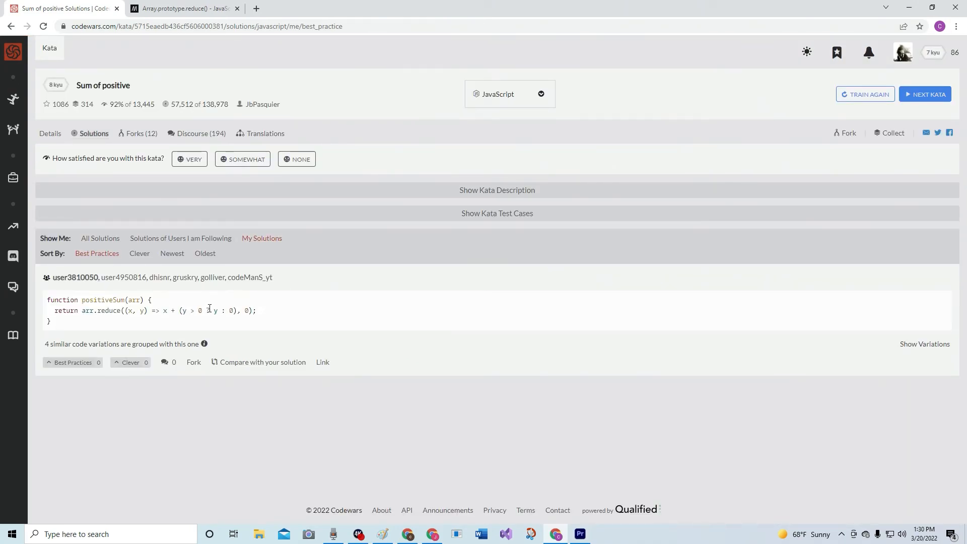
Vote the reduce solution as best practice and rate the kata VERY satisfying
click(73, 362)
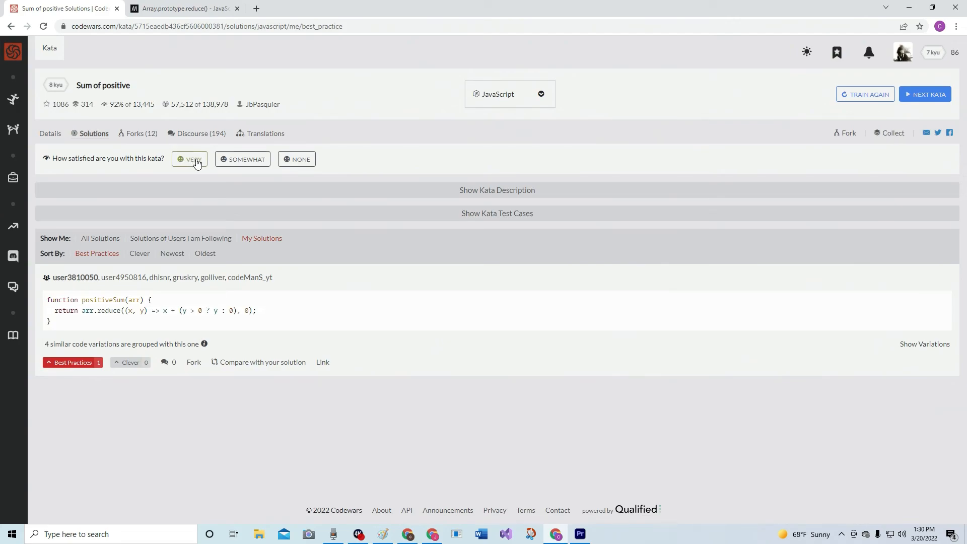
click(189, 160)
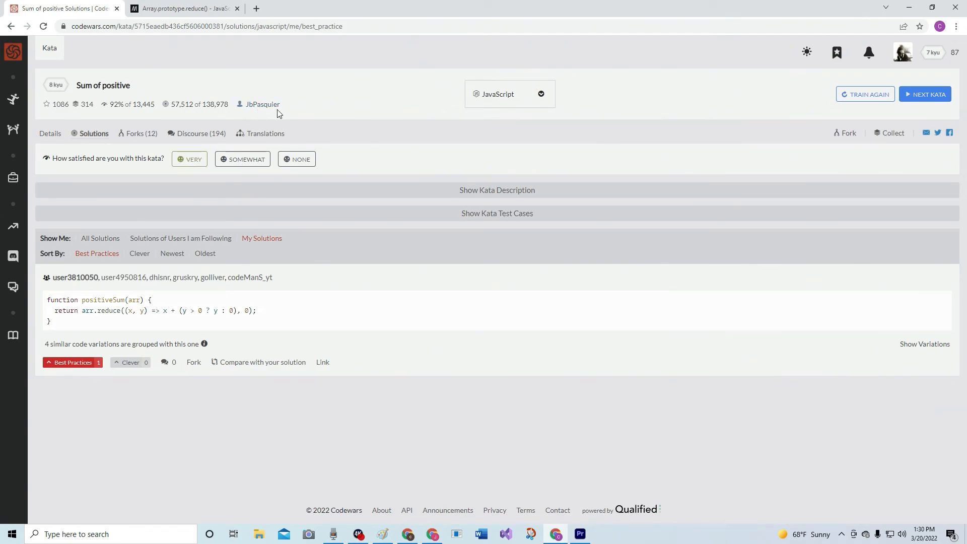
mouse_move(347, 120)
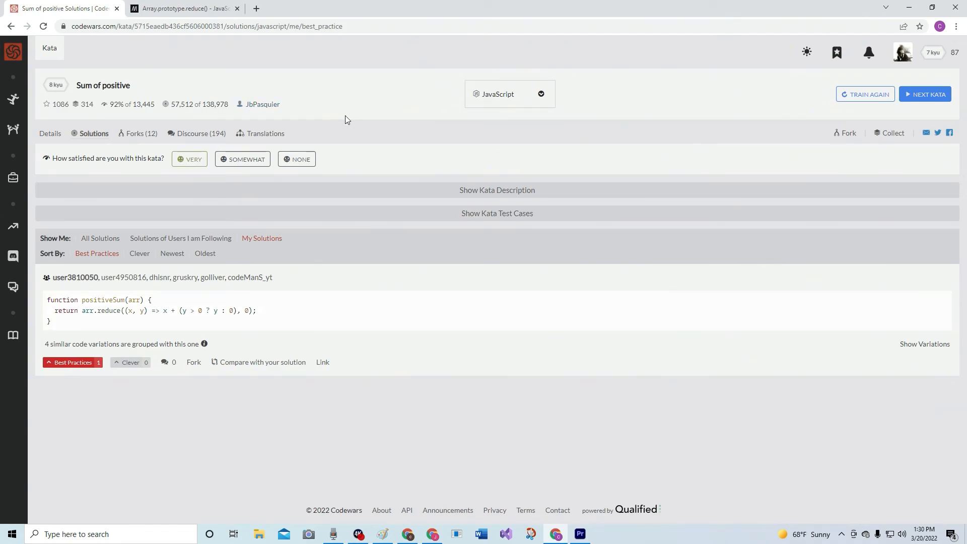
mouse_move(343, 115)
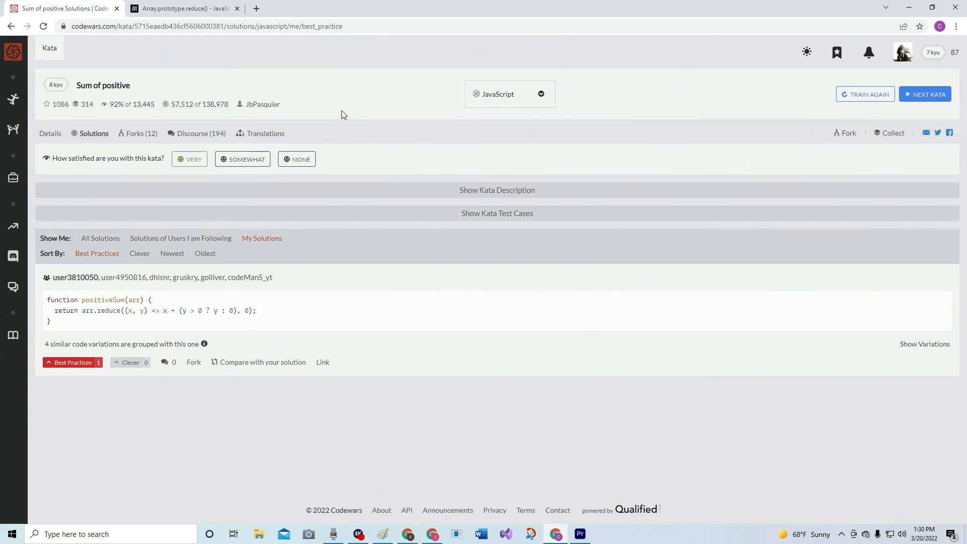
mouse_move(391, 143)
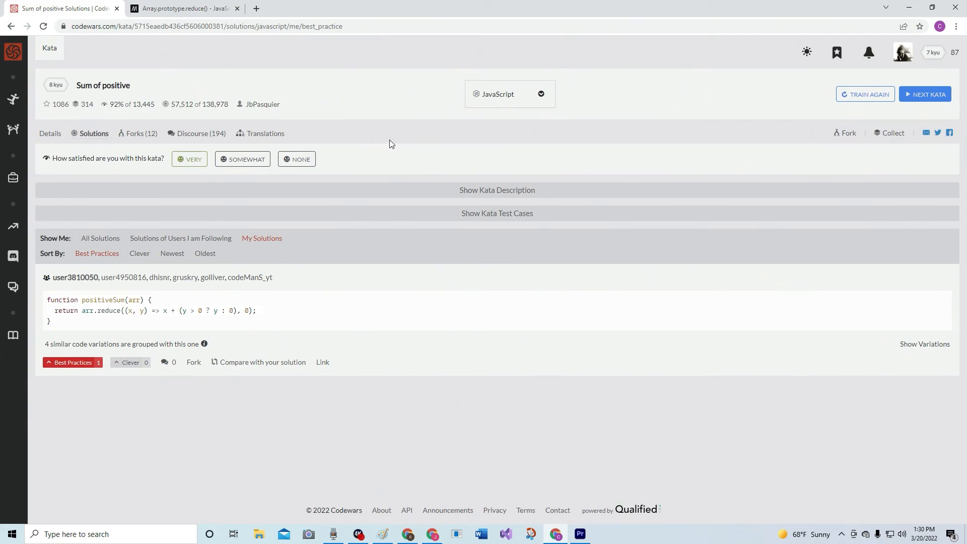
mouse_move(399, 135)
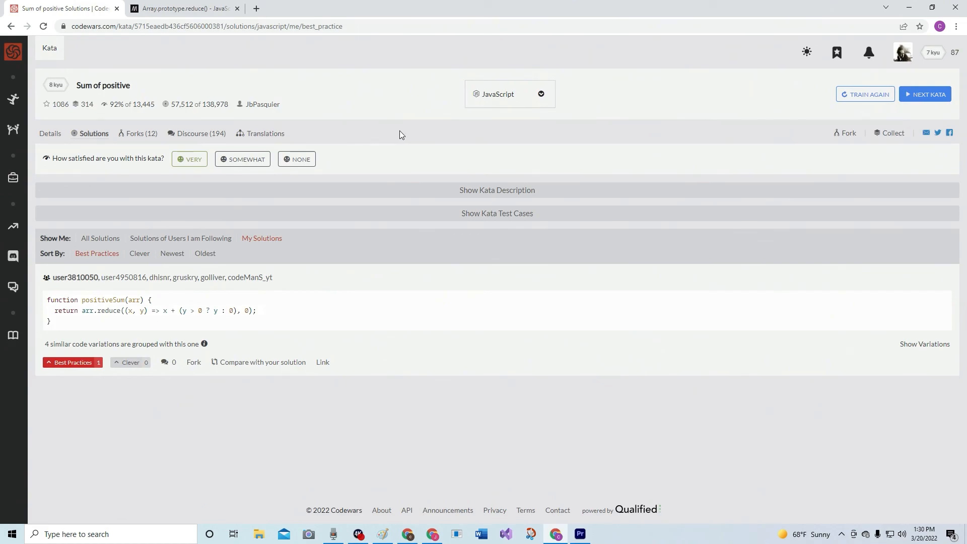
mouse_move(401, 133)
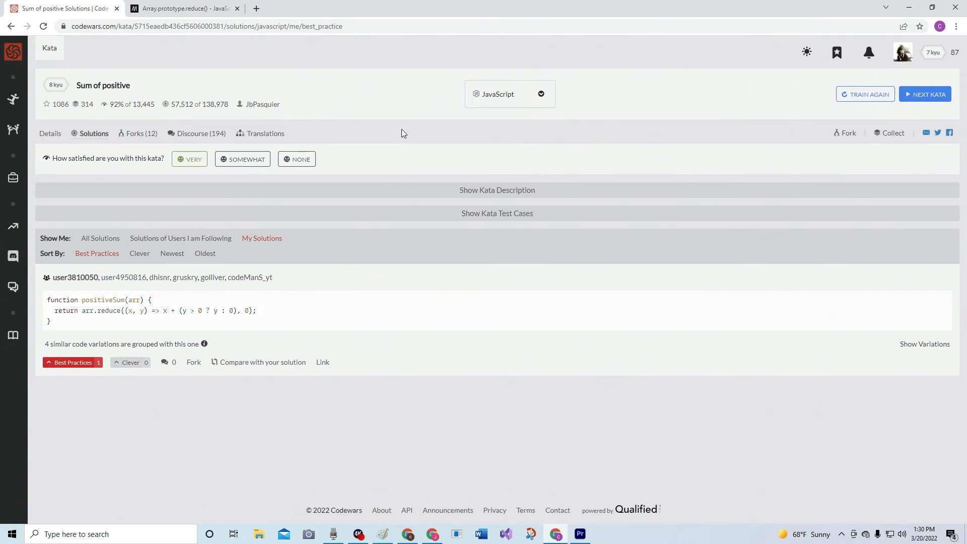